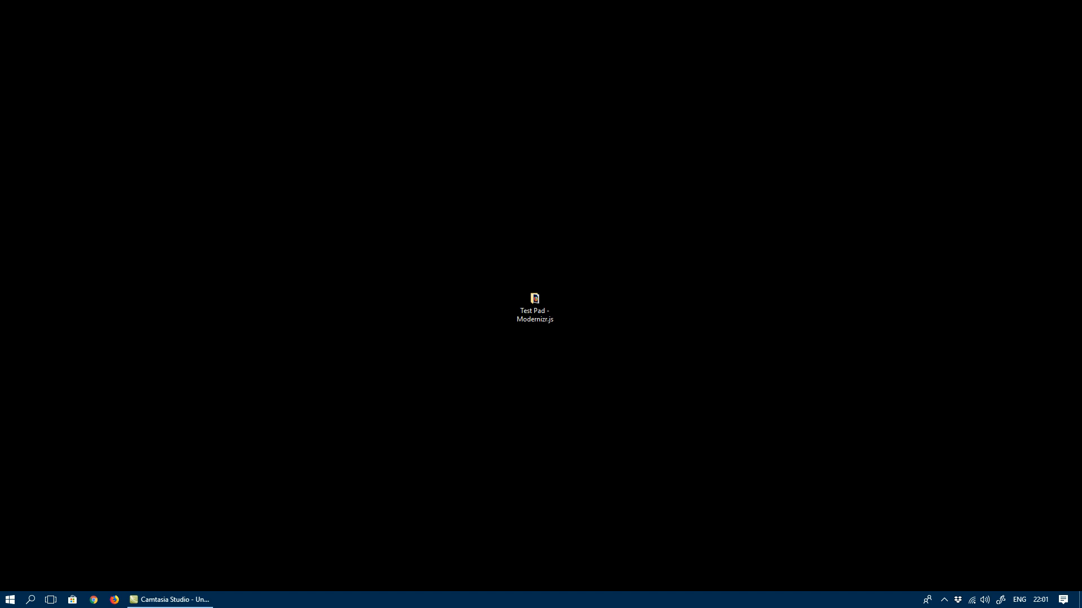
mouse_move(986, 358)
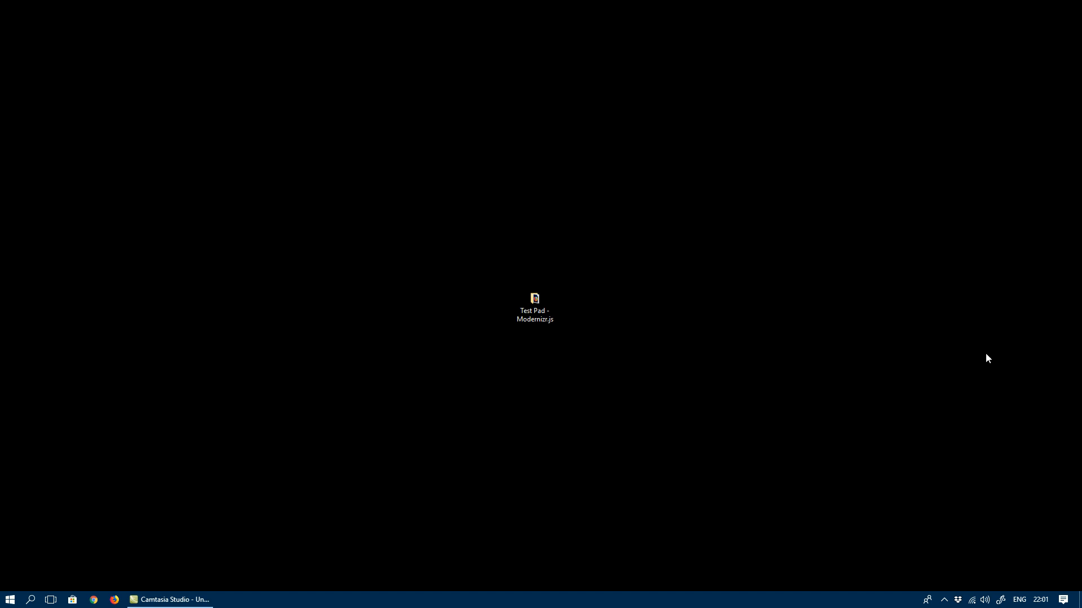
- Enter the Test Pad - Modernizr.js folder and start a Command Prompt in it
double_click(534, 300)
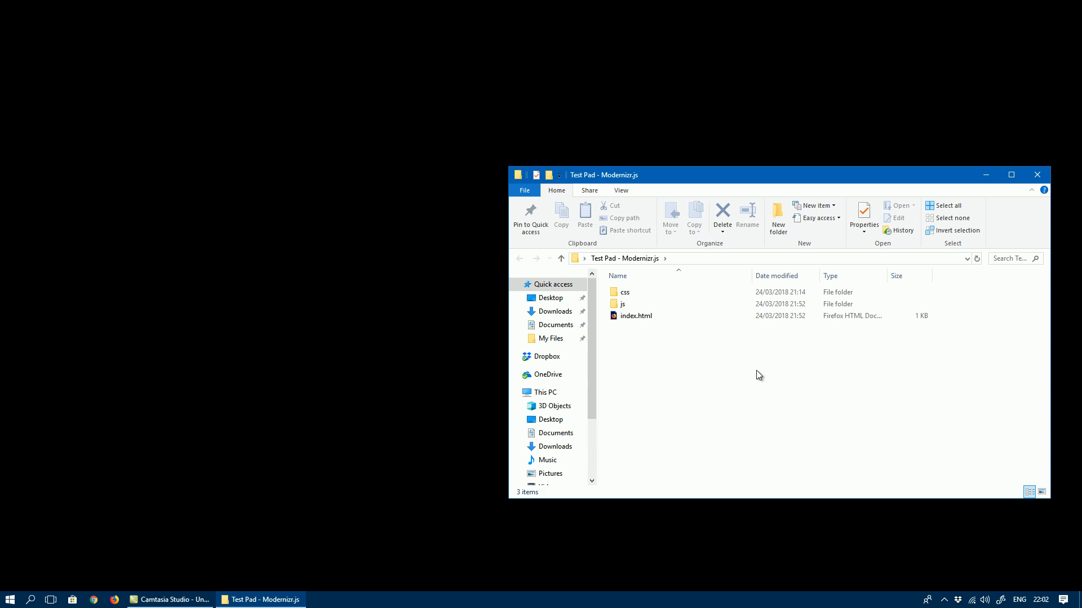
mouse_move(769, 394)
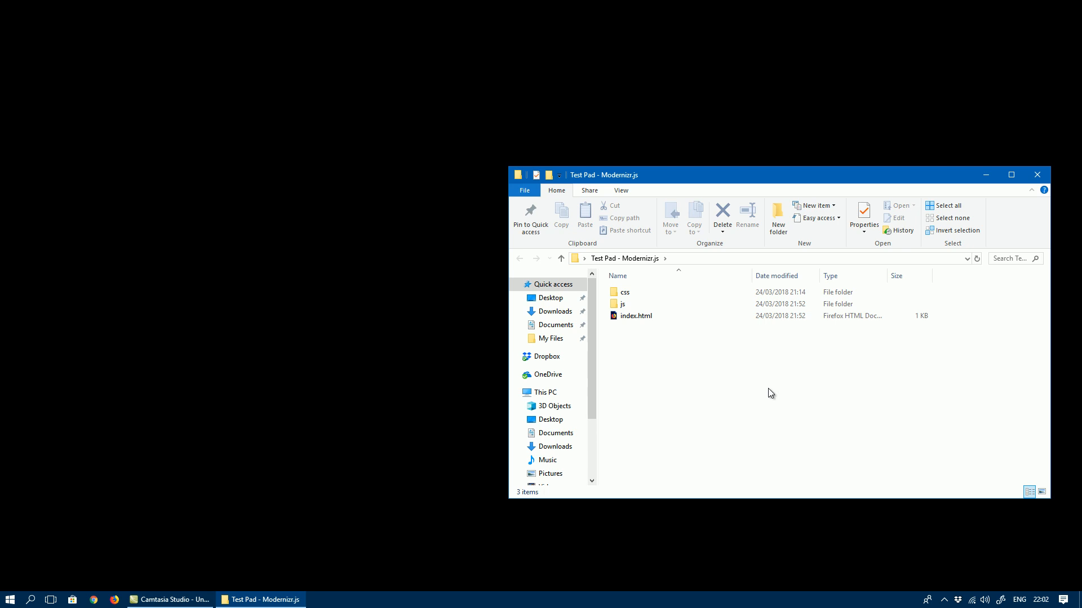
mouse_move(736, 391)
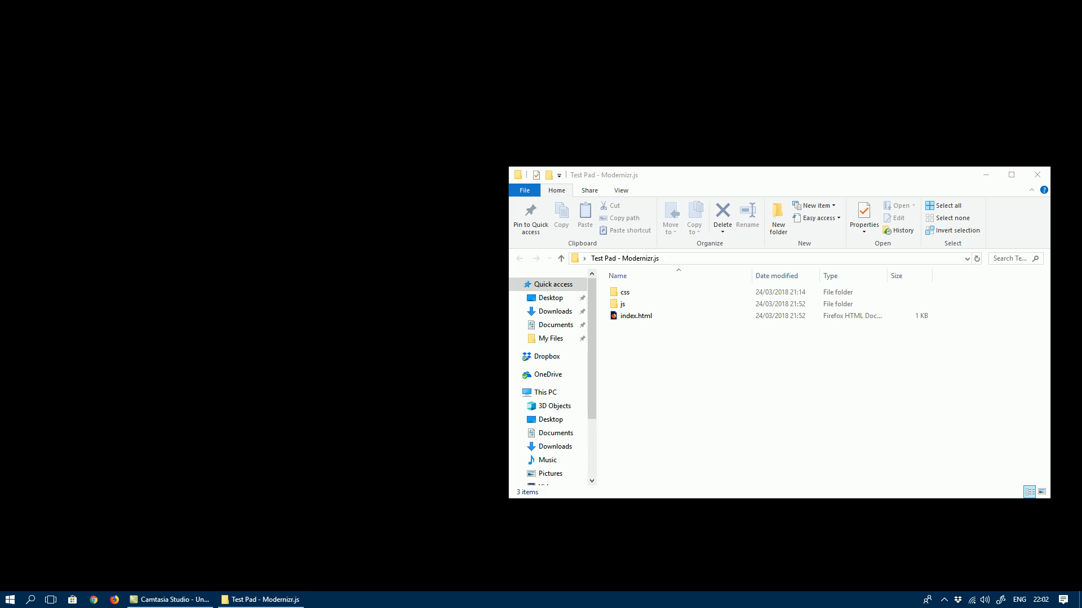
click(635, 316)
text(cd js)
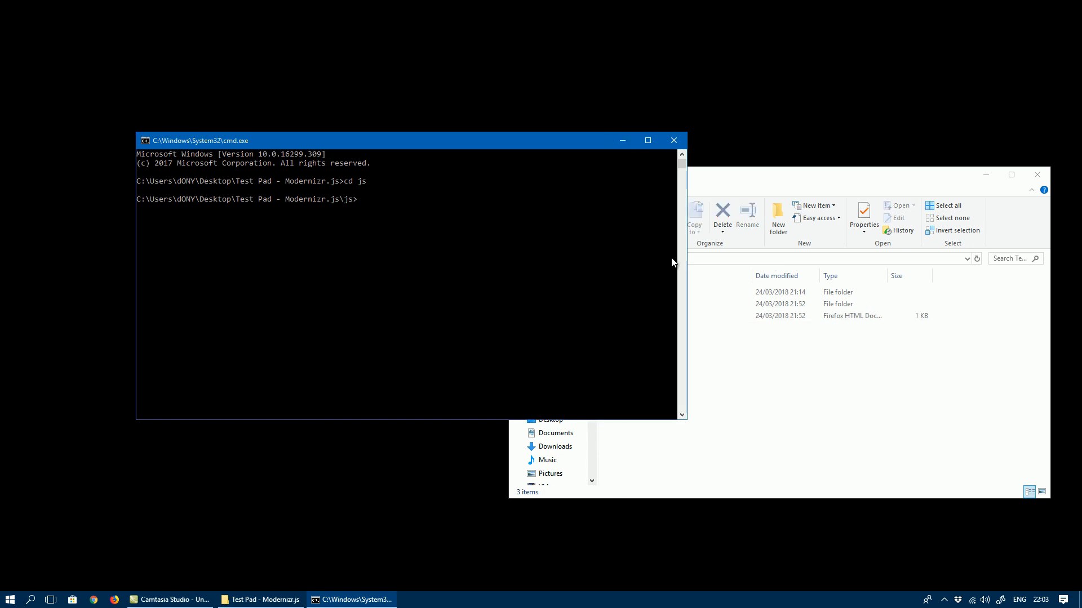
- Run npm install -g modernizr to install Modernizr globally
text(npm inst)
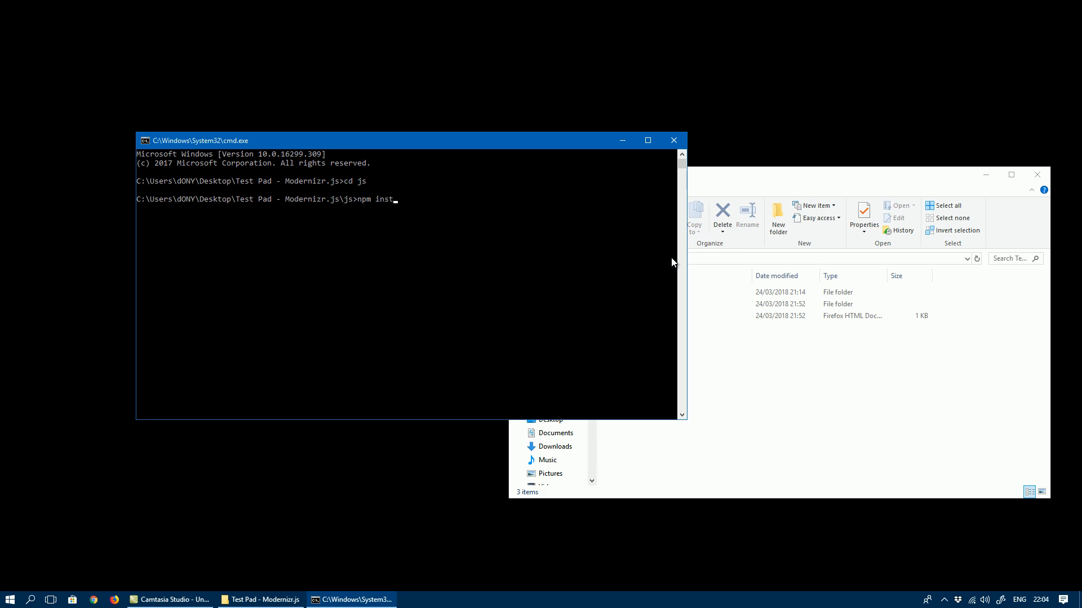
text(all -g moder)
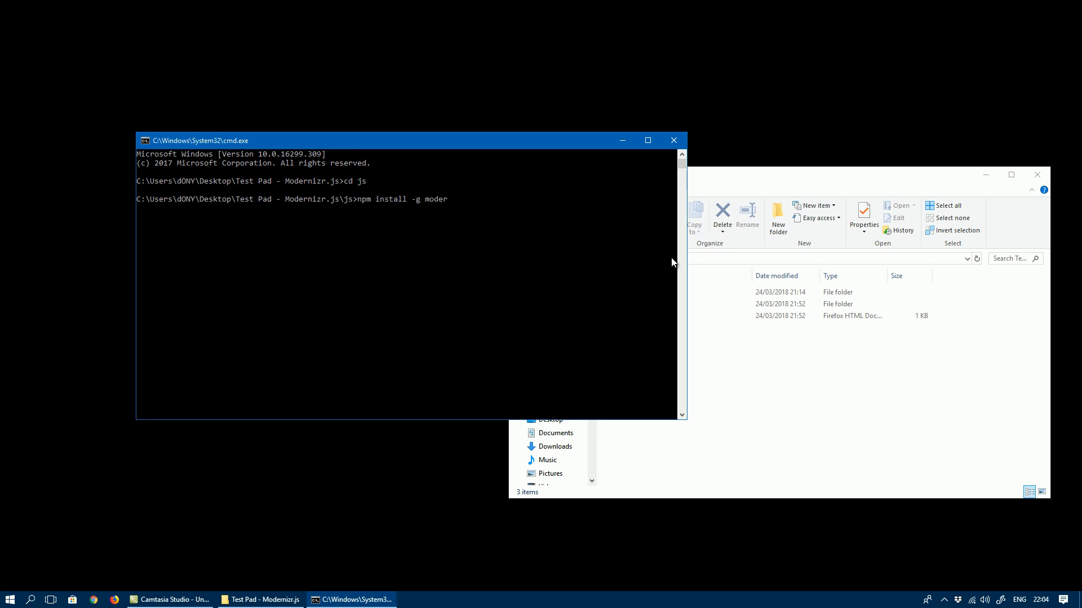
text(nizr)
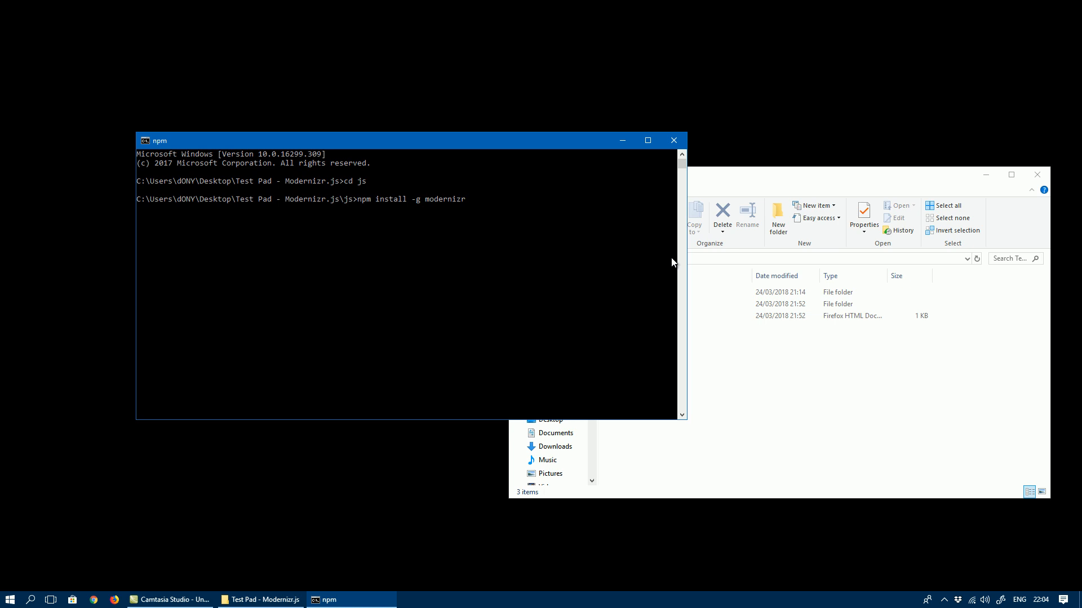
key(Return)
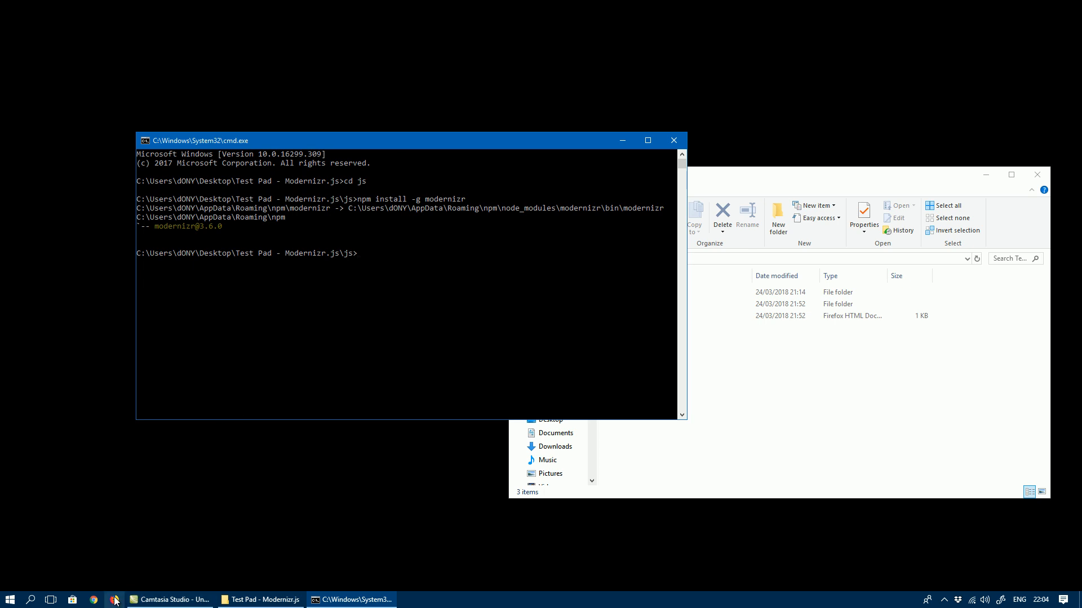
- Search for modernizr in Firefox and load the Download Builder feature list
click(93, 598)
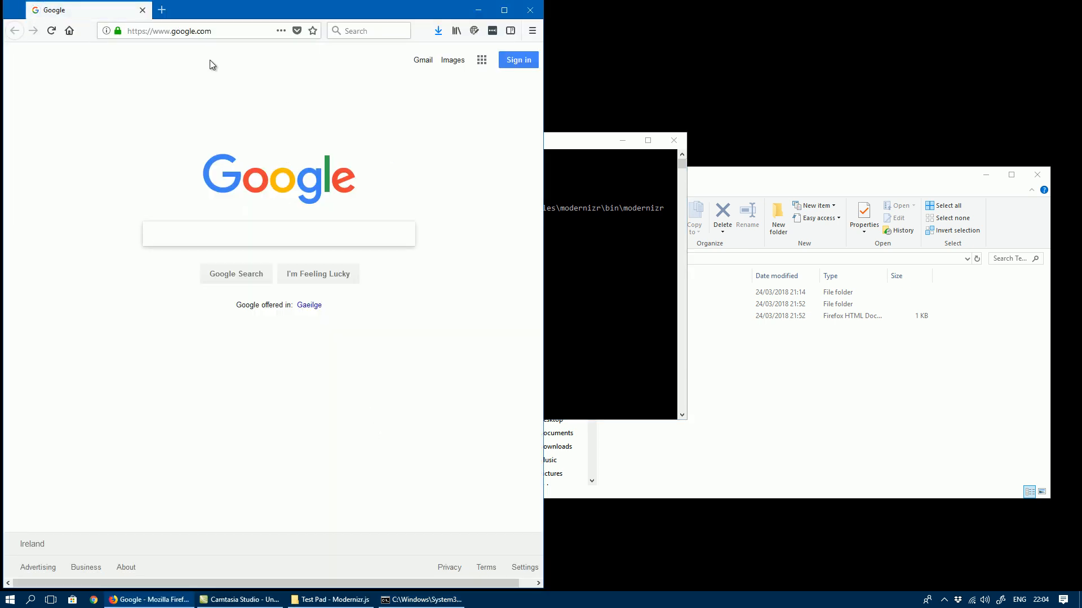
text(modernizr)
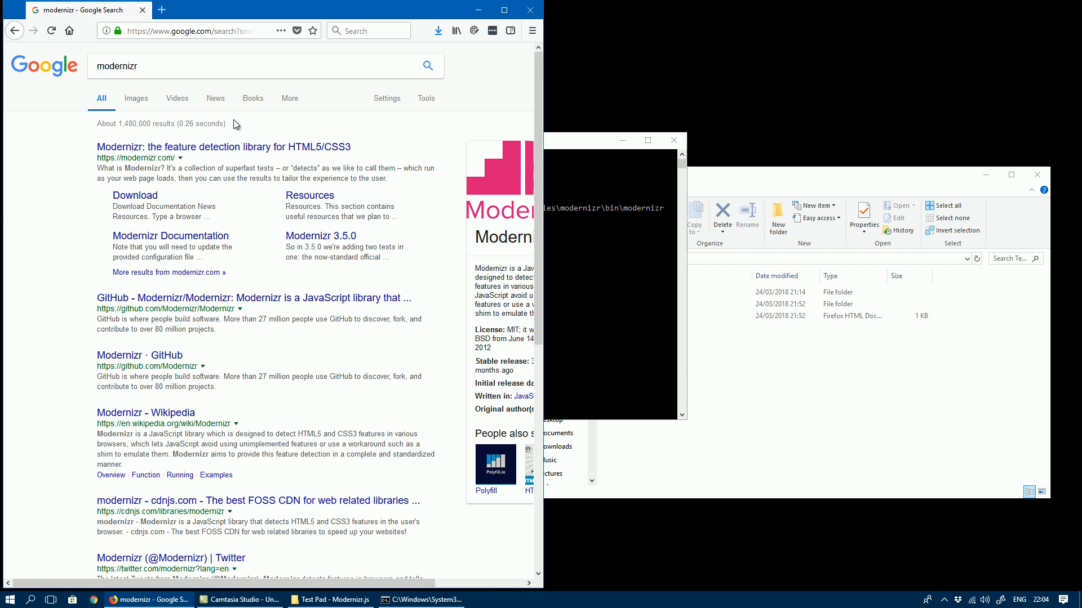
click(222, 146)
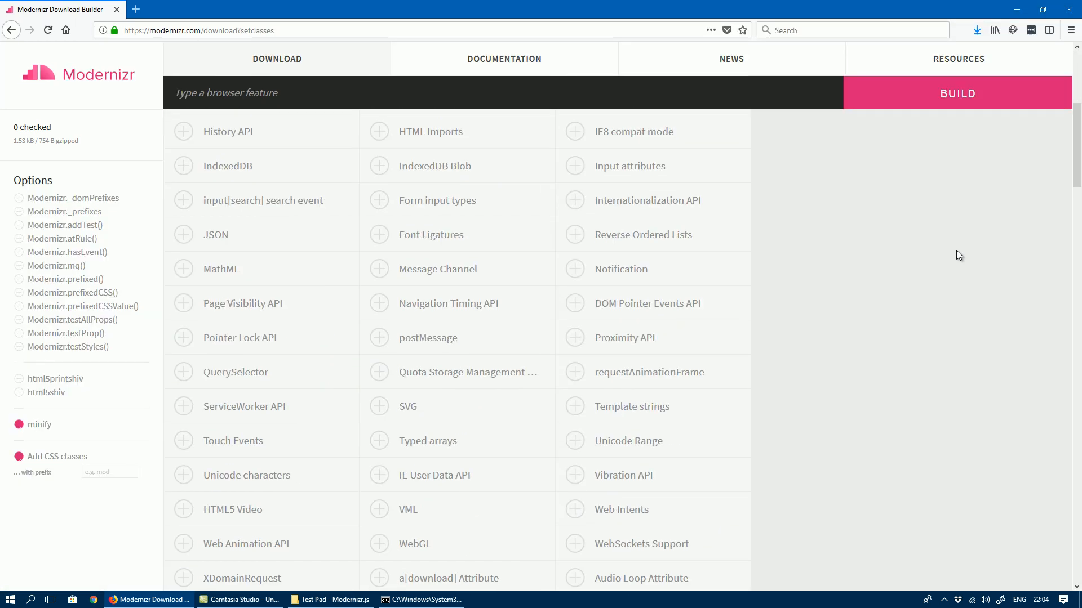
scroll(up, 3)
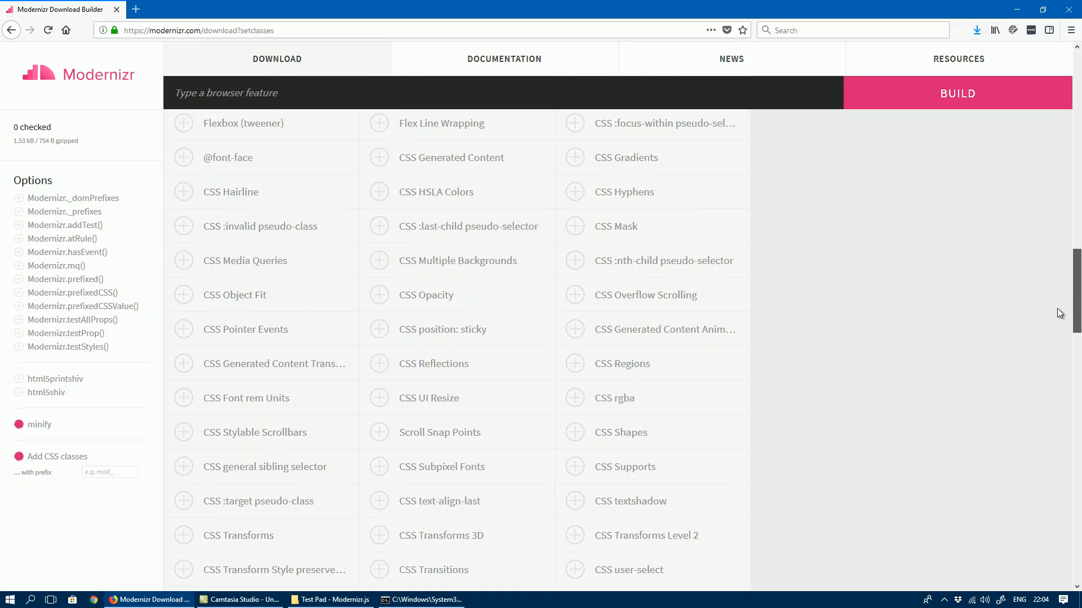
scroll(down, 3)
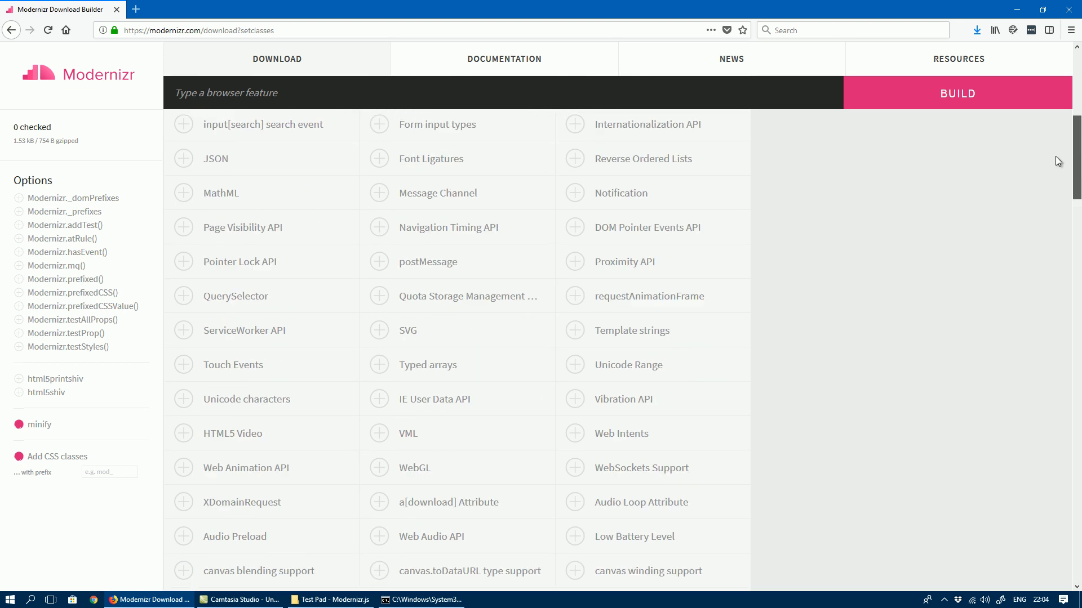
scroll(up, 3)
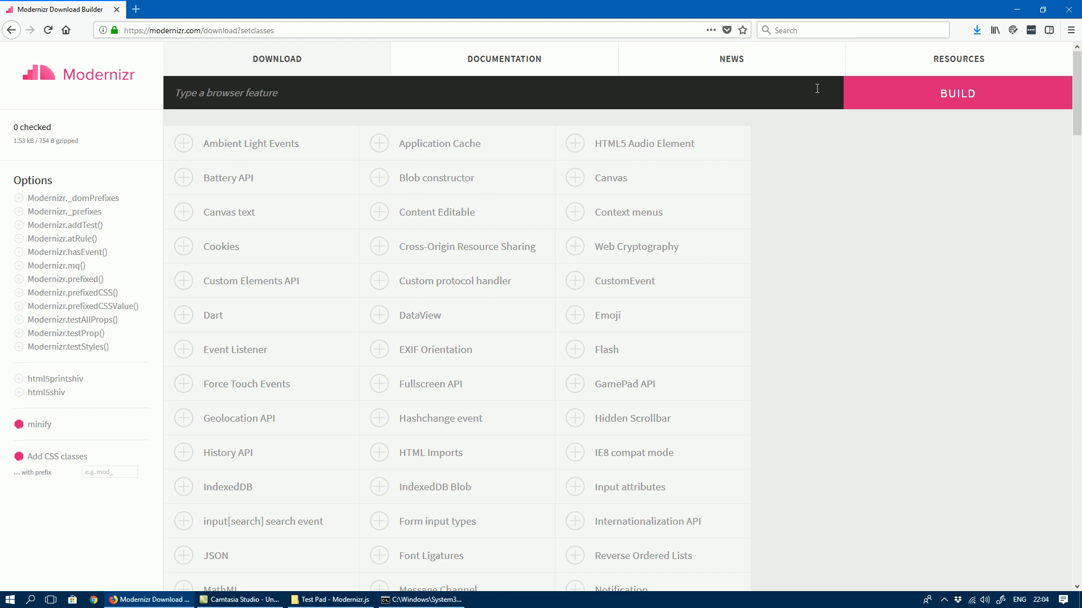
- Check Canvas, build, and download the Command Line Config file
click(573, 177)
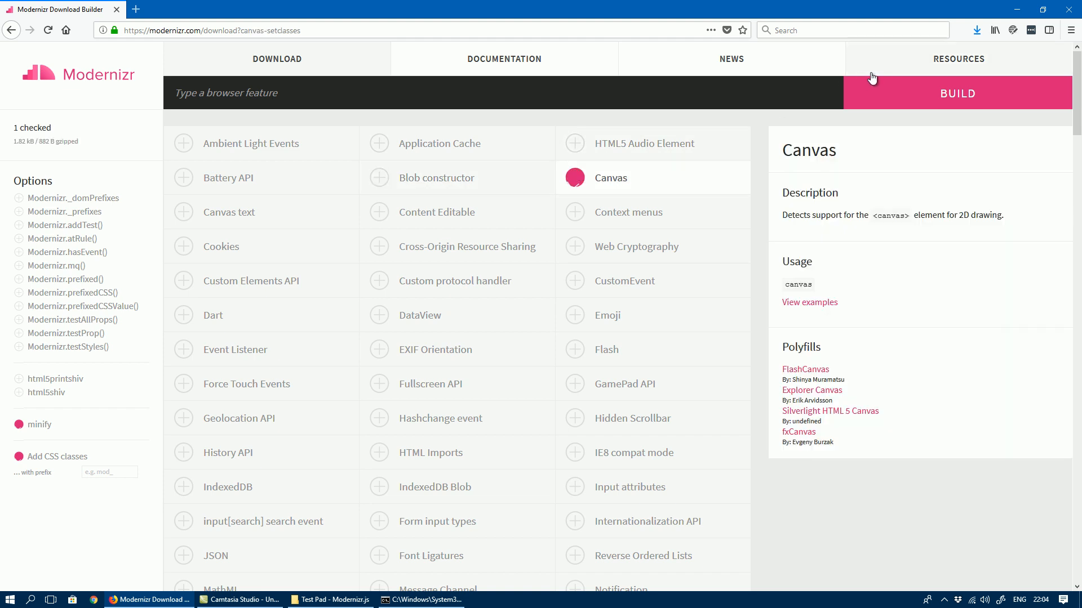
click(956, 94)
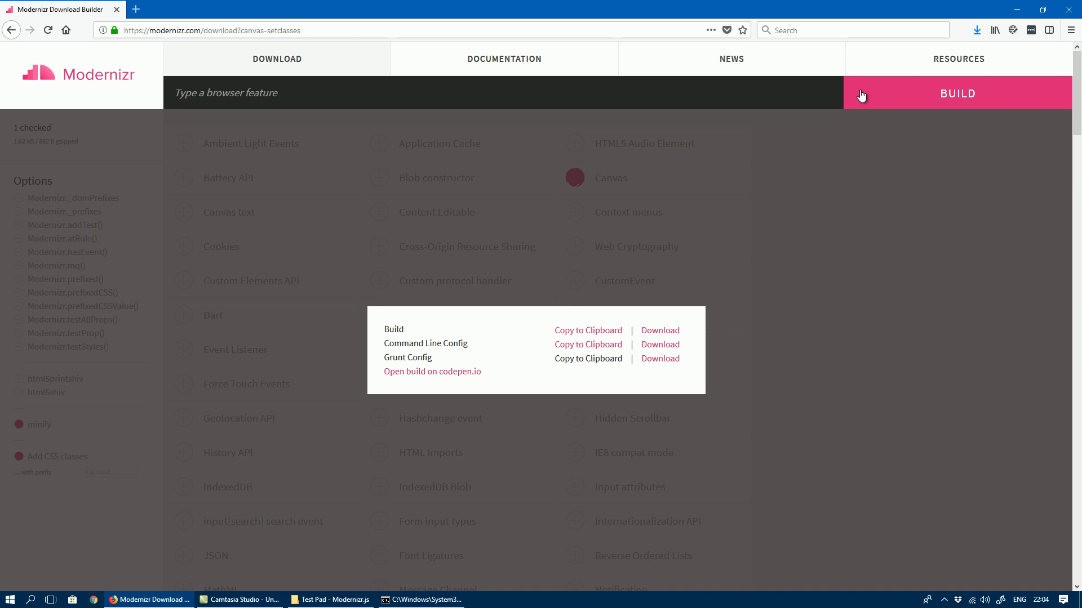
mouse_move(385, 347)
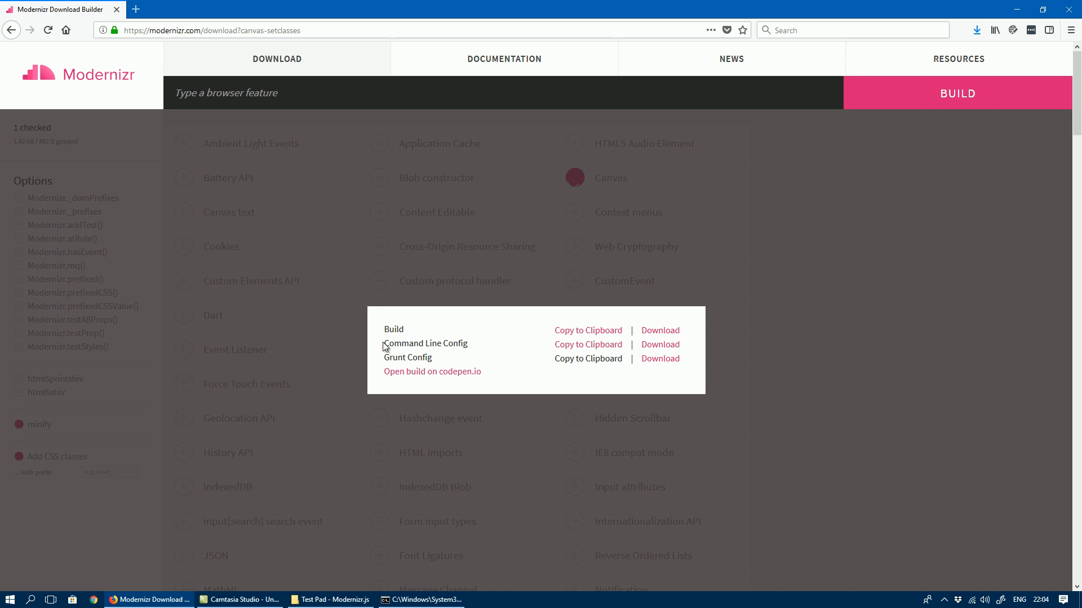
mouse_move(587, 345)
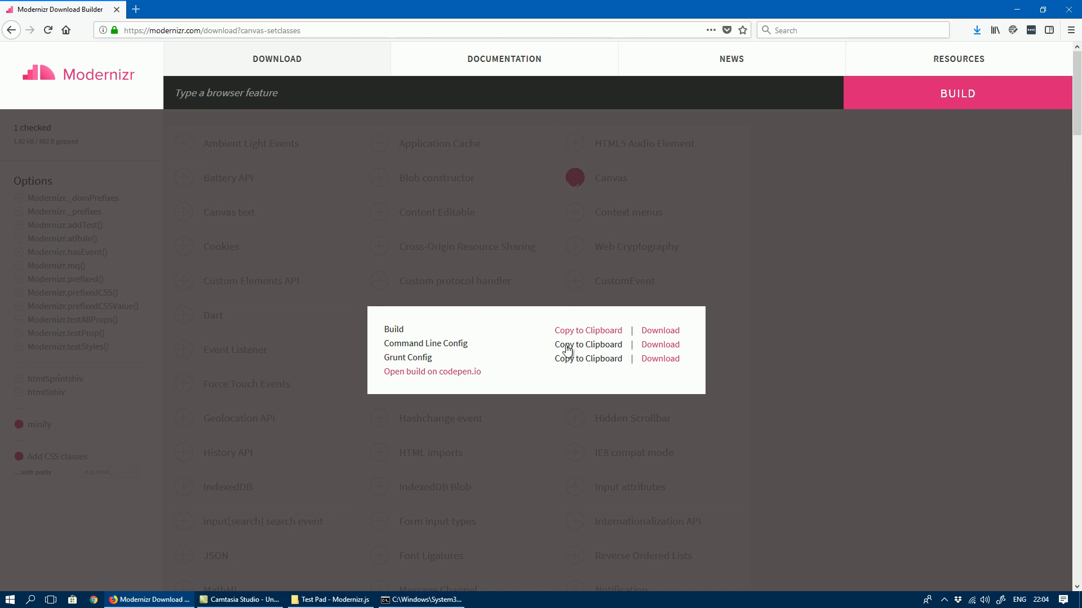
click(659, 345)
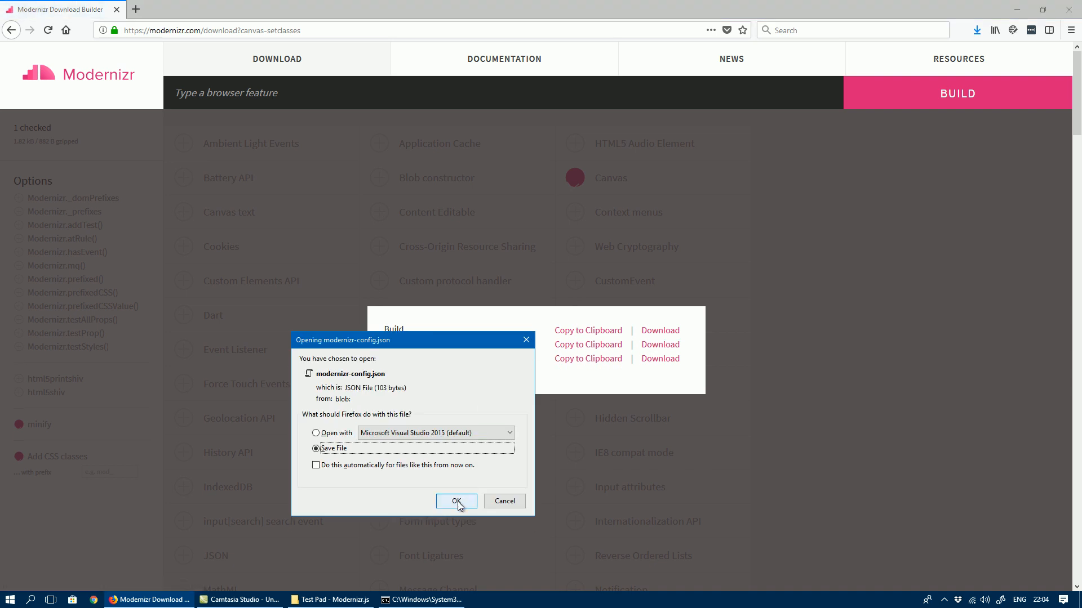
- Save modernizr-config.json into Desktop > Test Pad - Modernizr.js > js
click(457, 500)
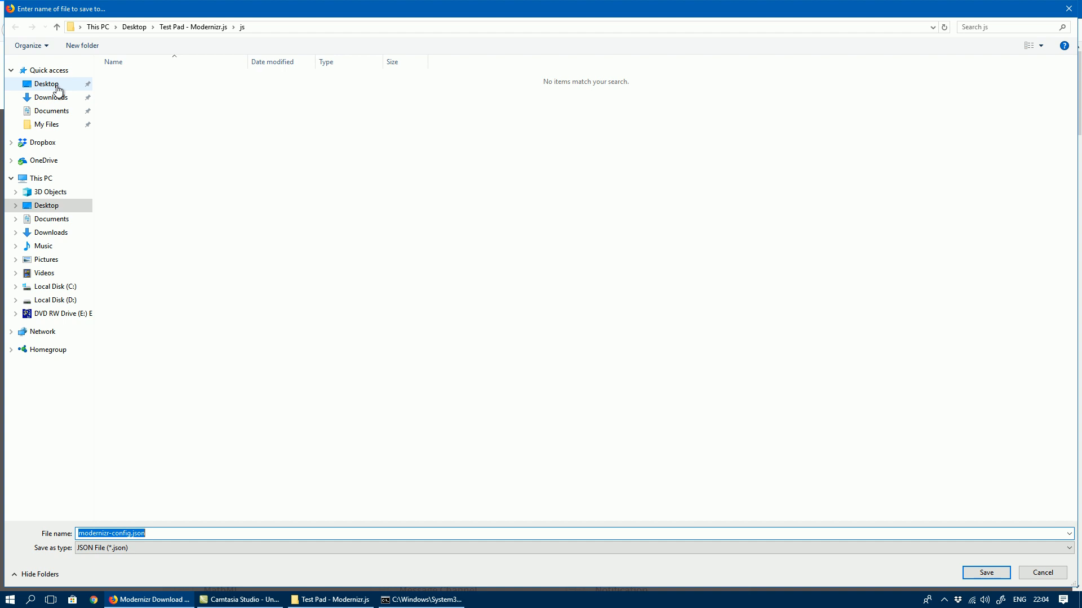
click(46, 84)
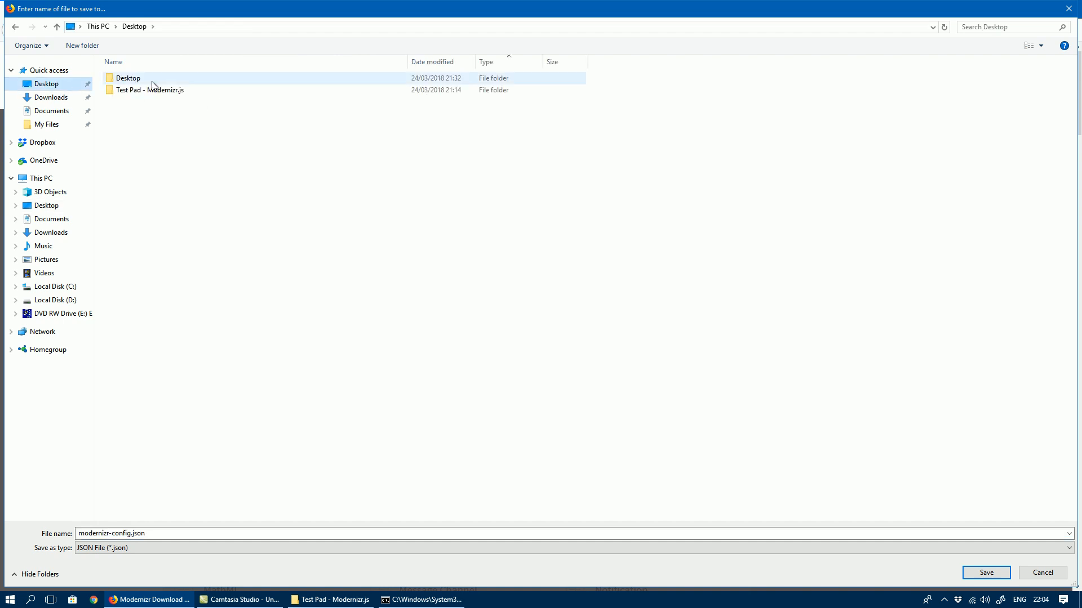
double_click(150, 90)
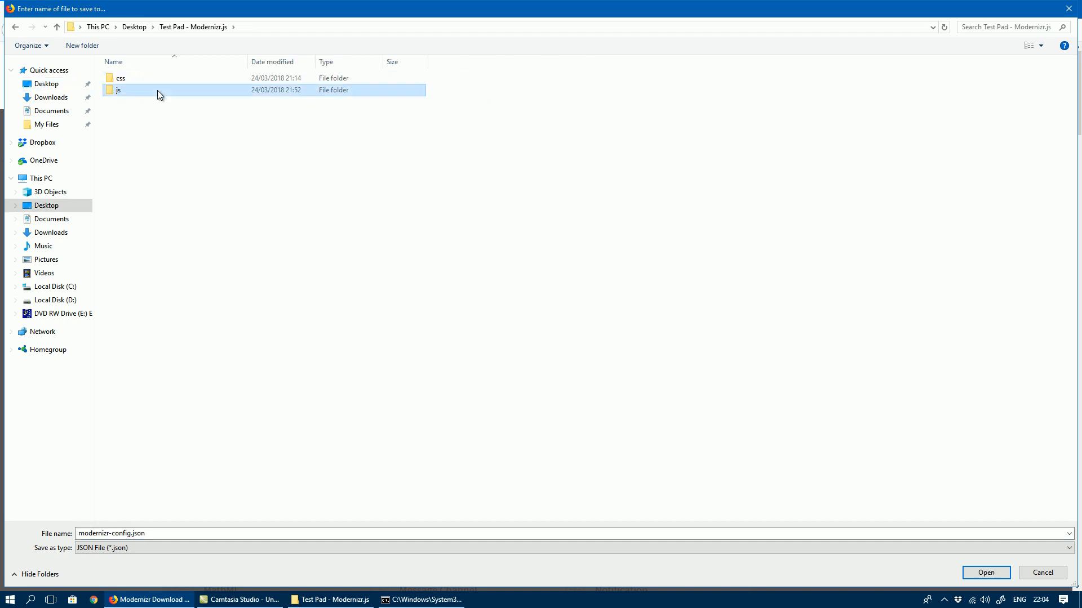
click(1042, 572)
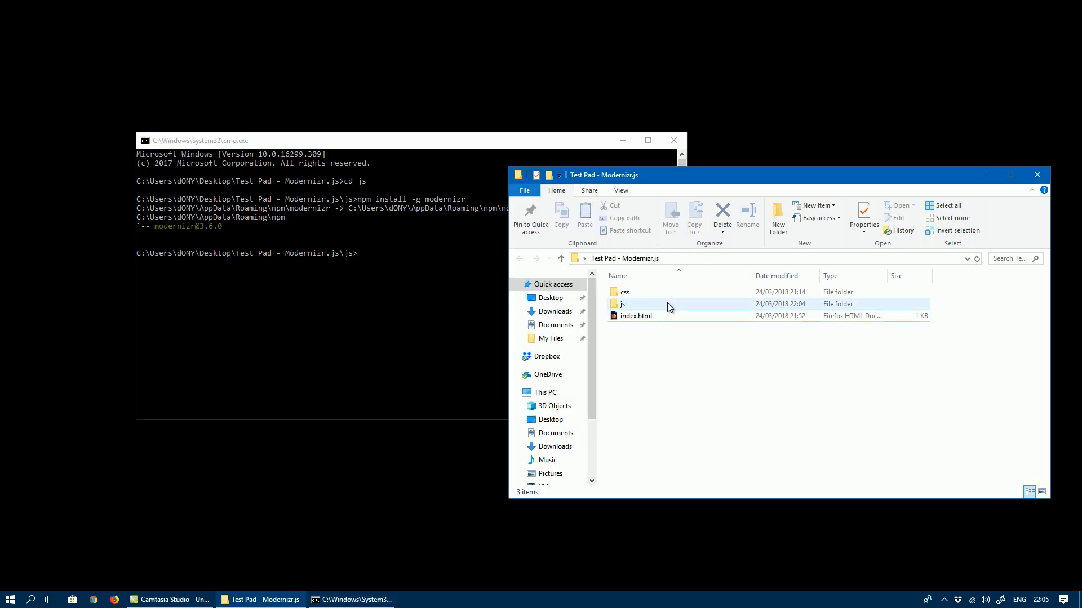
- In File Explorer, view the saved modernizr-config.json from the js folder
double_click(621, 303)
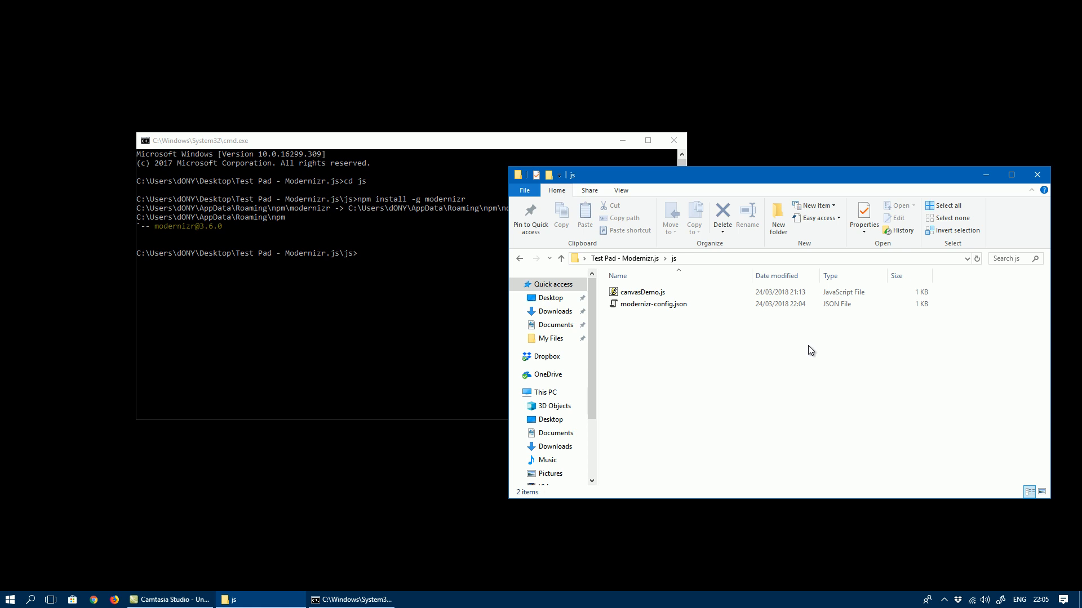
click(652, 304)
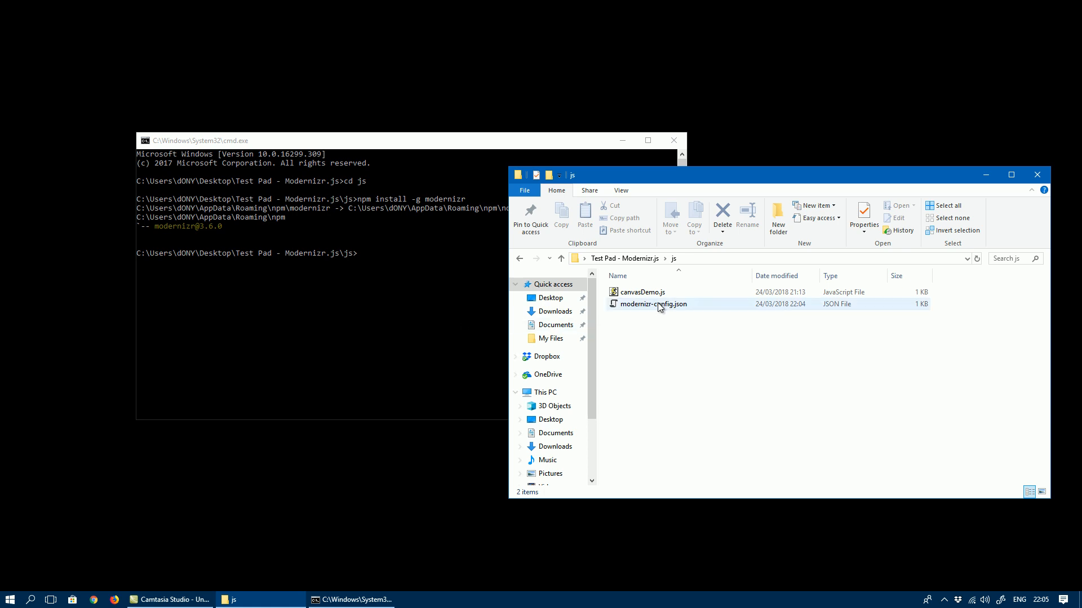
double_click(652, 304)
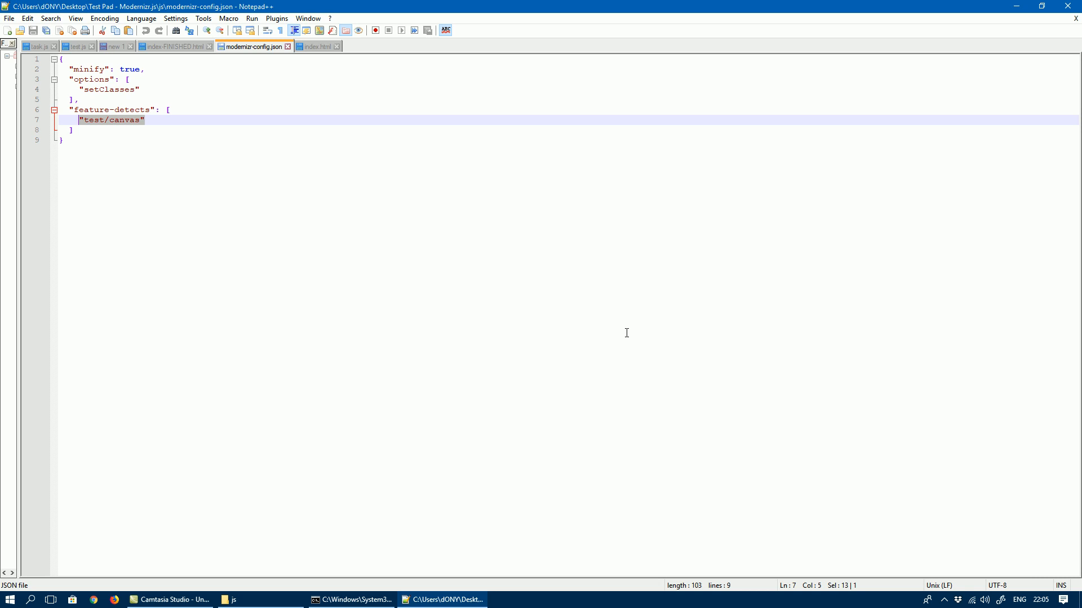
mouse_move(275, 142)
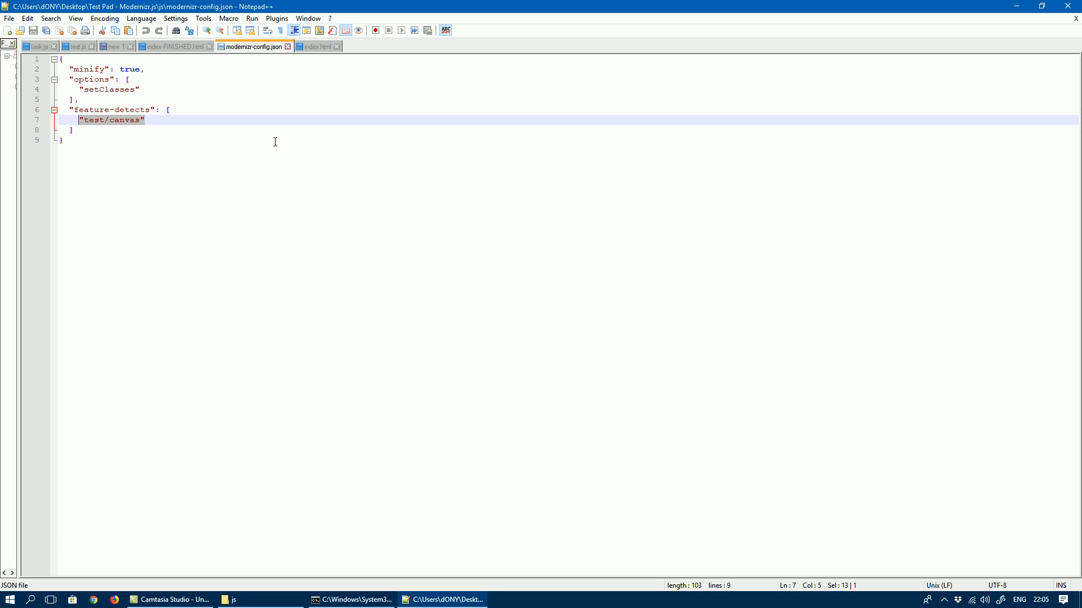
- Review the canvas config in Notepad++ and close the editor
click(128, 98)
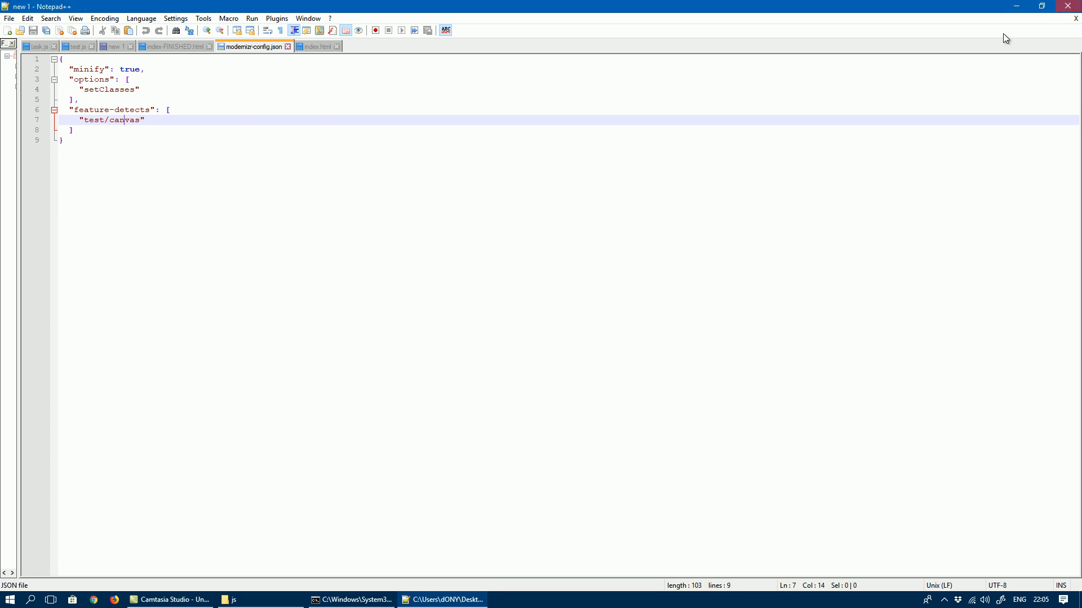
click(350, 598)
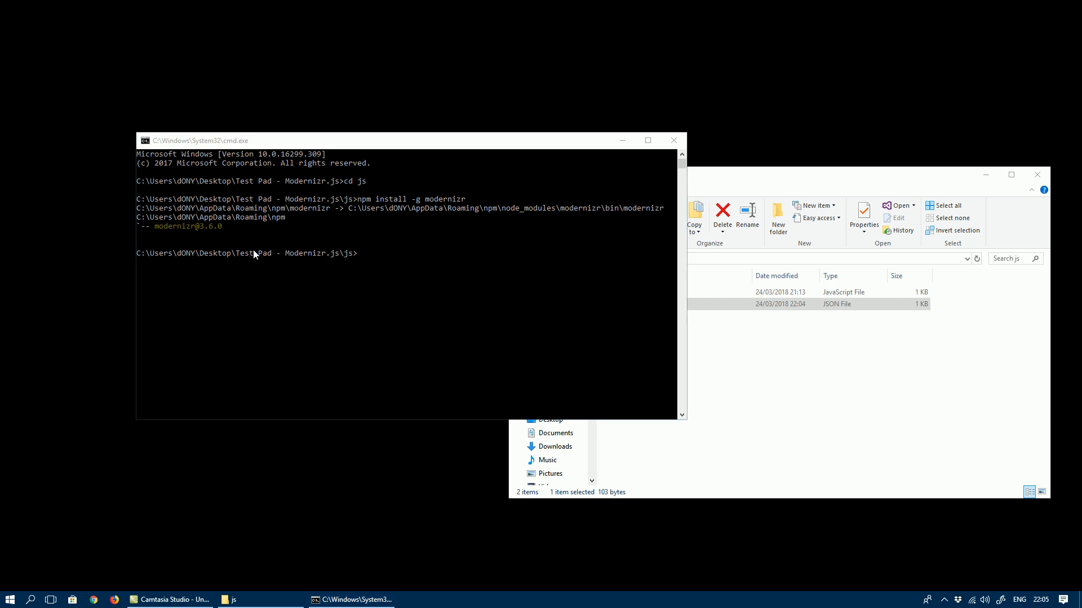
- Run modernizr -c modernizr-config.json to build the custom modernizr.js
click(507, 263)
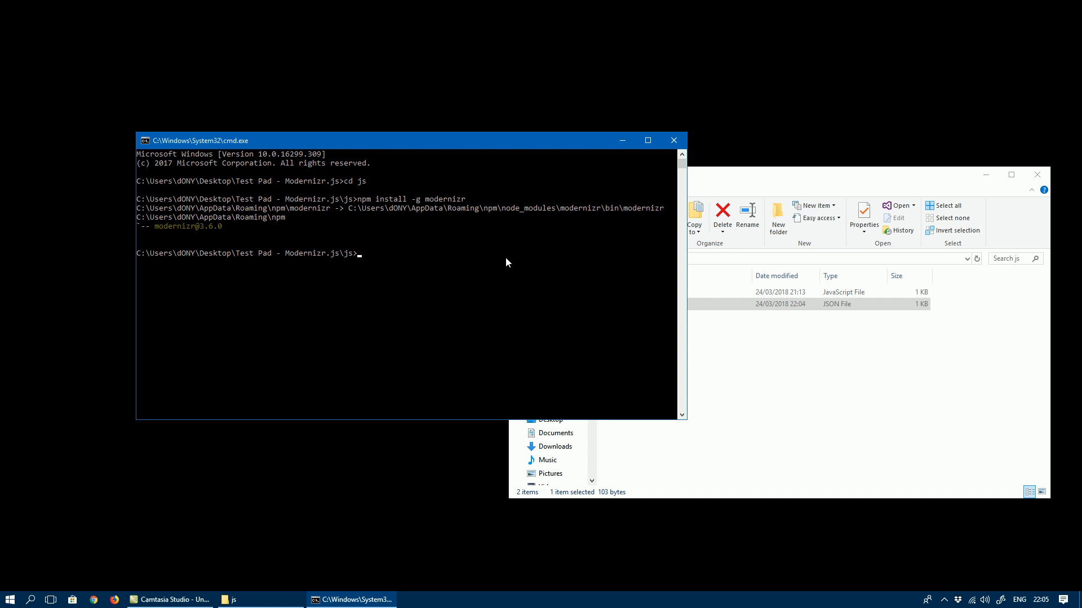
text(modernizr)
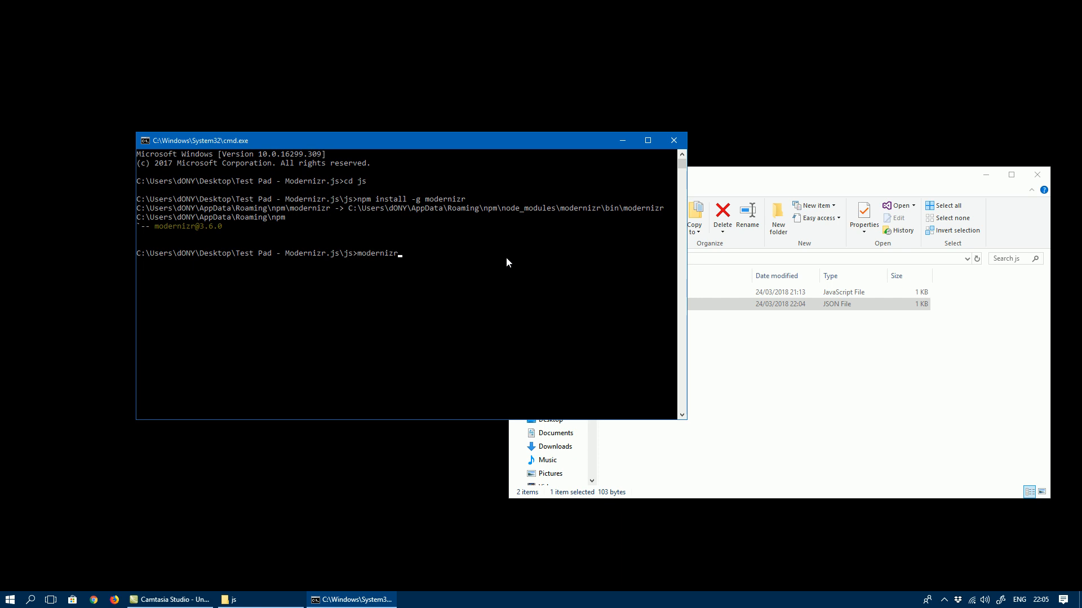
text(-c modernizr)
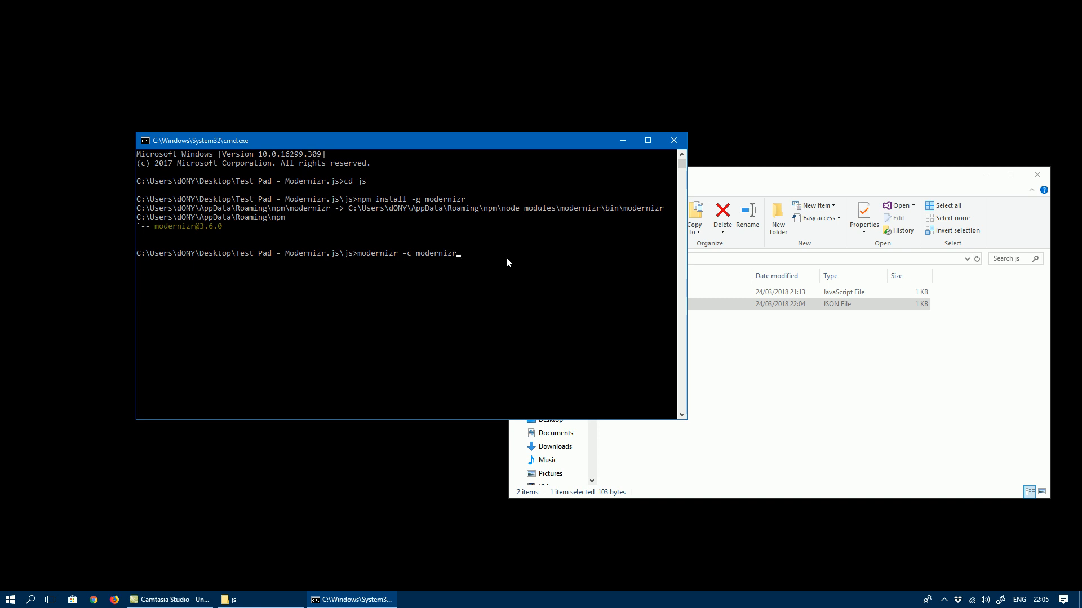
text(-config.)
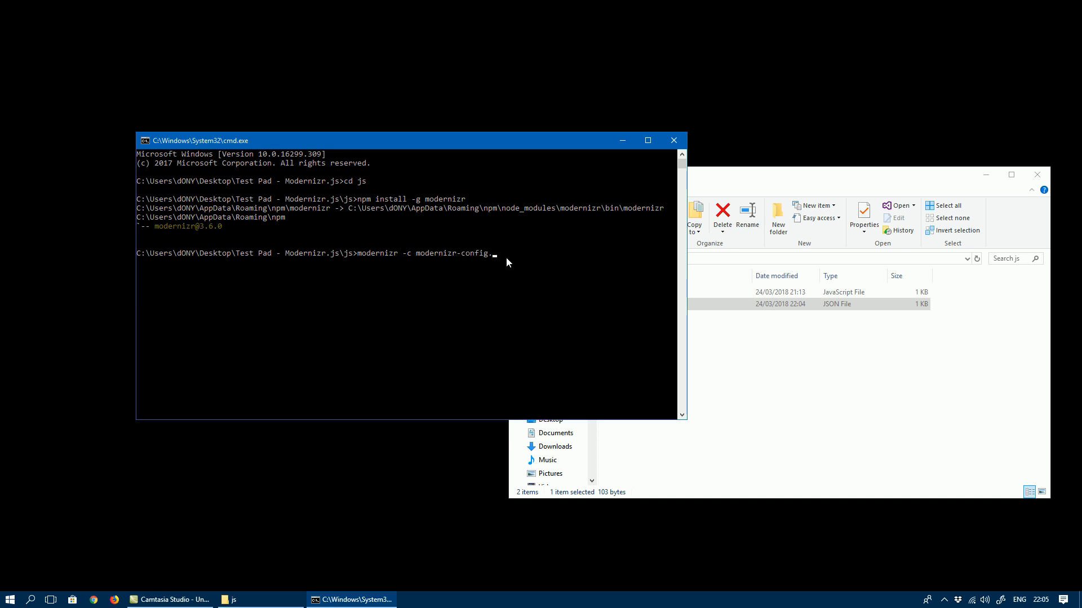
text(.json)
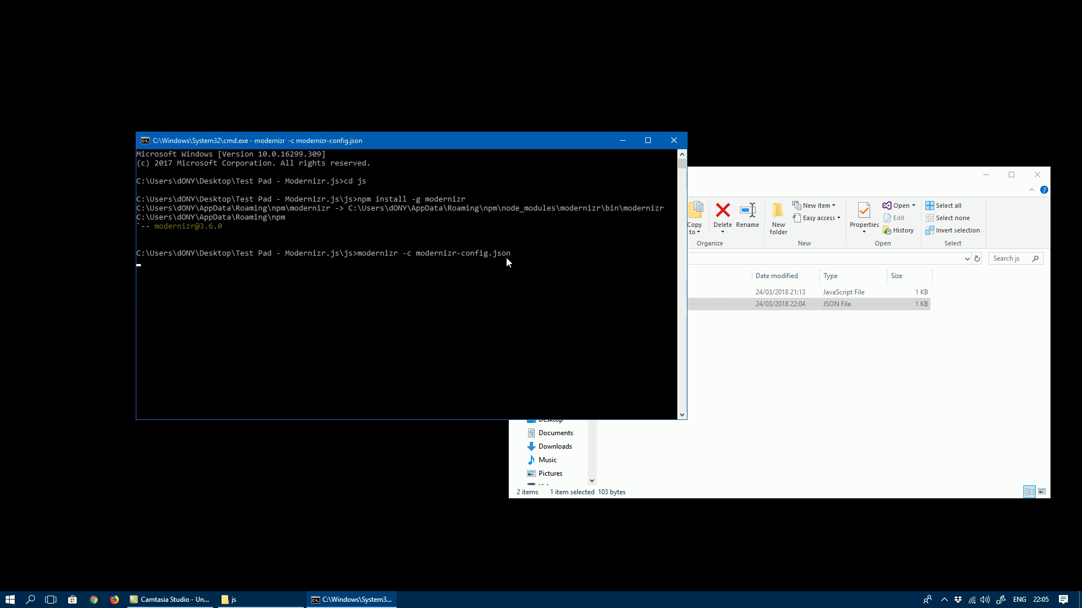
key(Return)
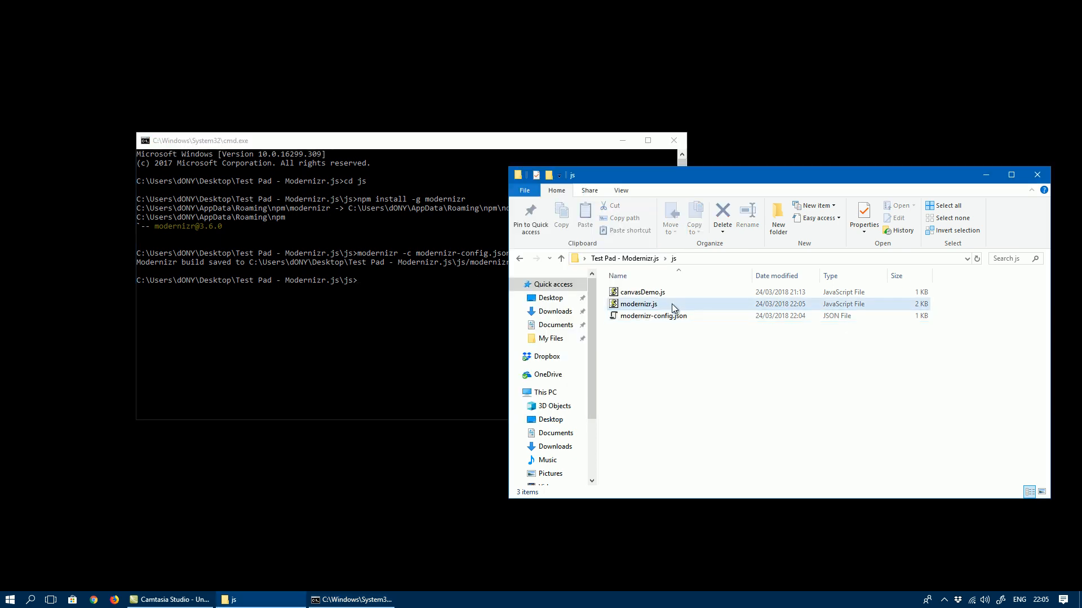
- Check the new modernizr.js in the js folder and switch to Visual Studio Code
click(638, 303)
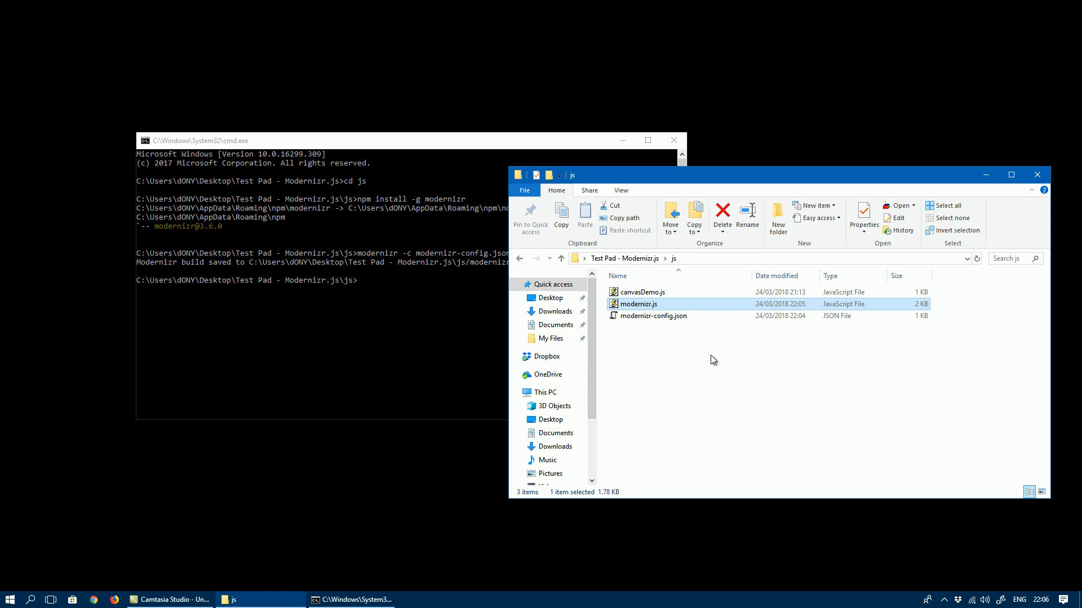
mouse_move(713, 360)
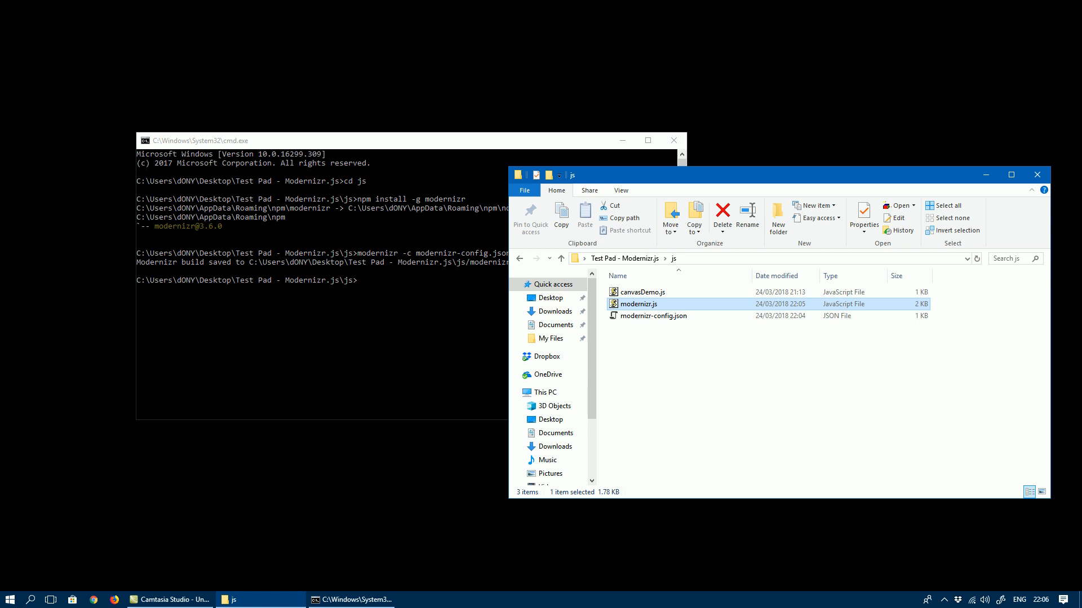
click(442, 598)
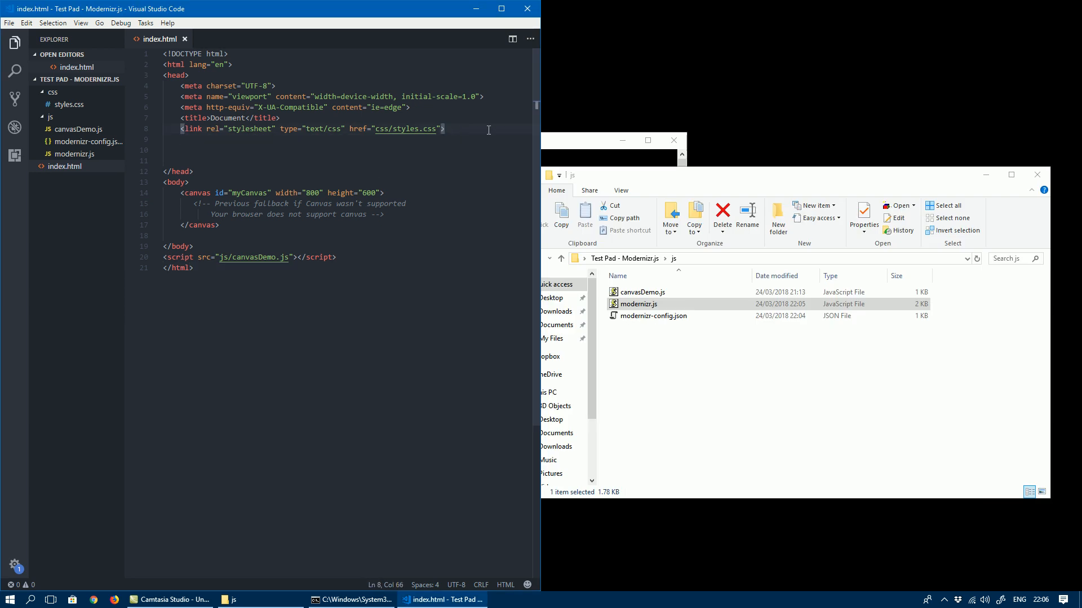
- Add <script src="js/modernizr.js"></script> in the head of index.html
key(Enter)
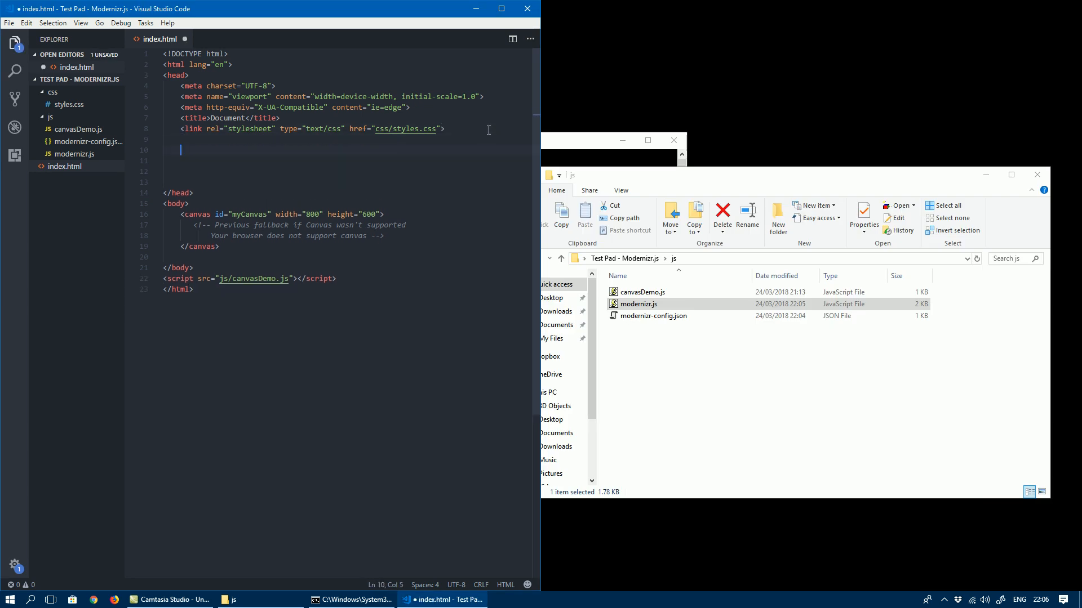
text(<script src=)
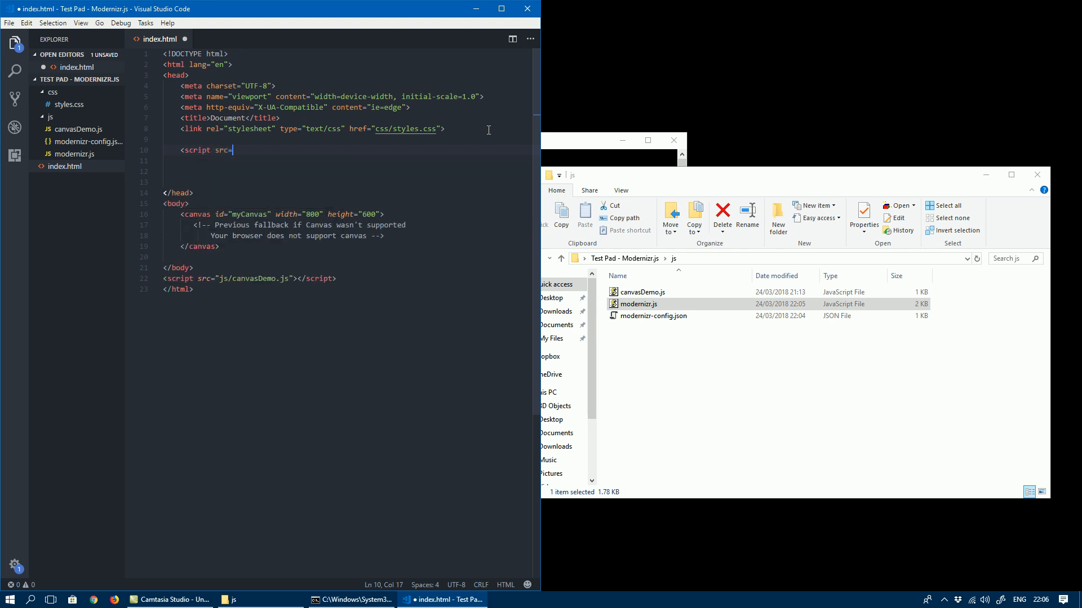
text(js/mod")
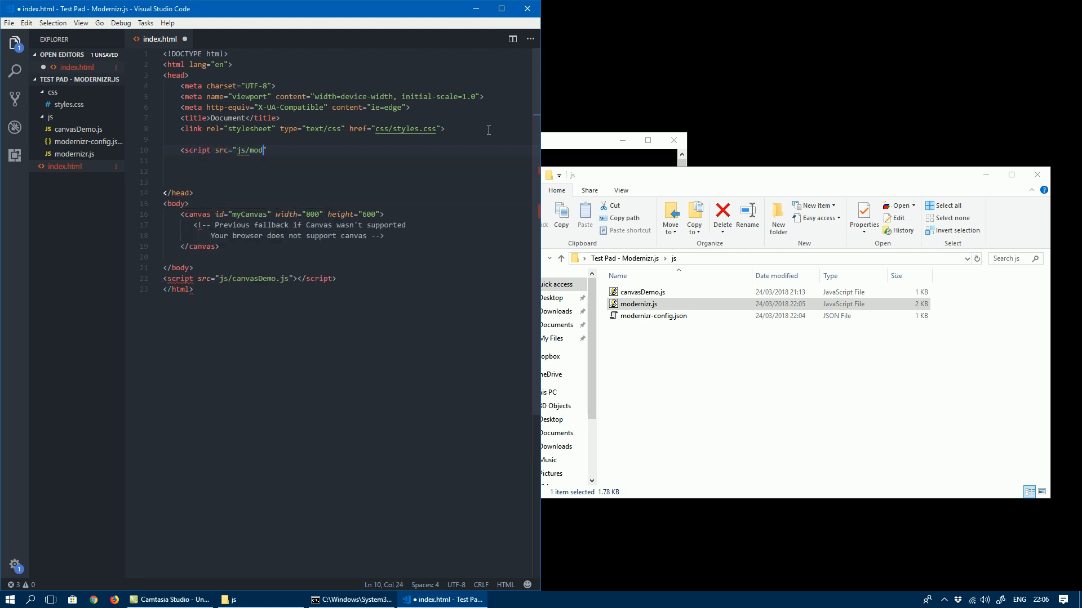
text(ernizr.js")
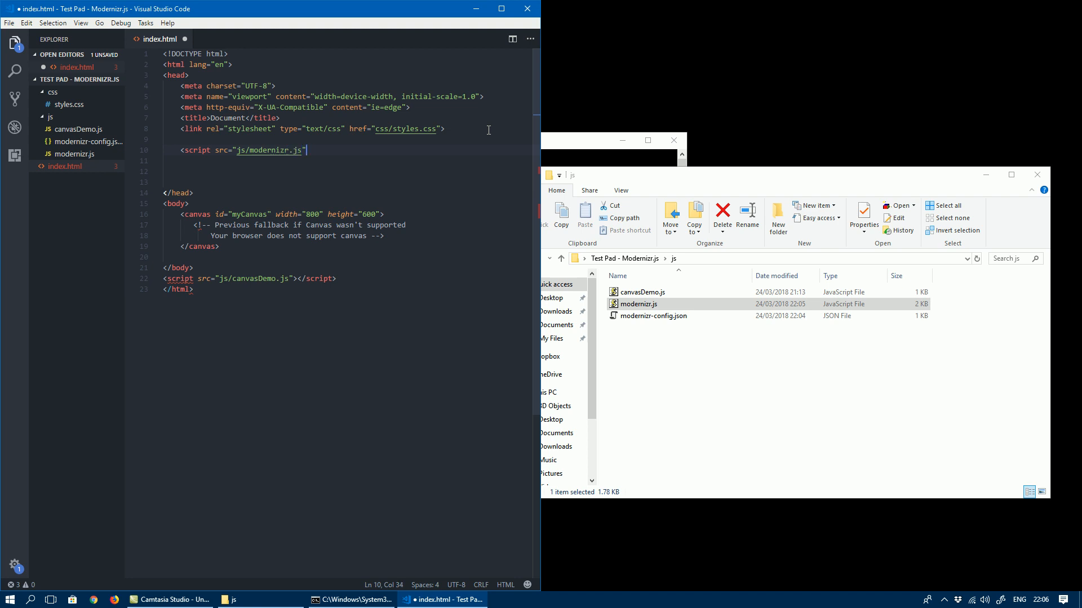
text(></script>)
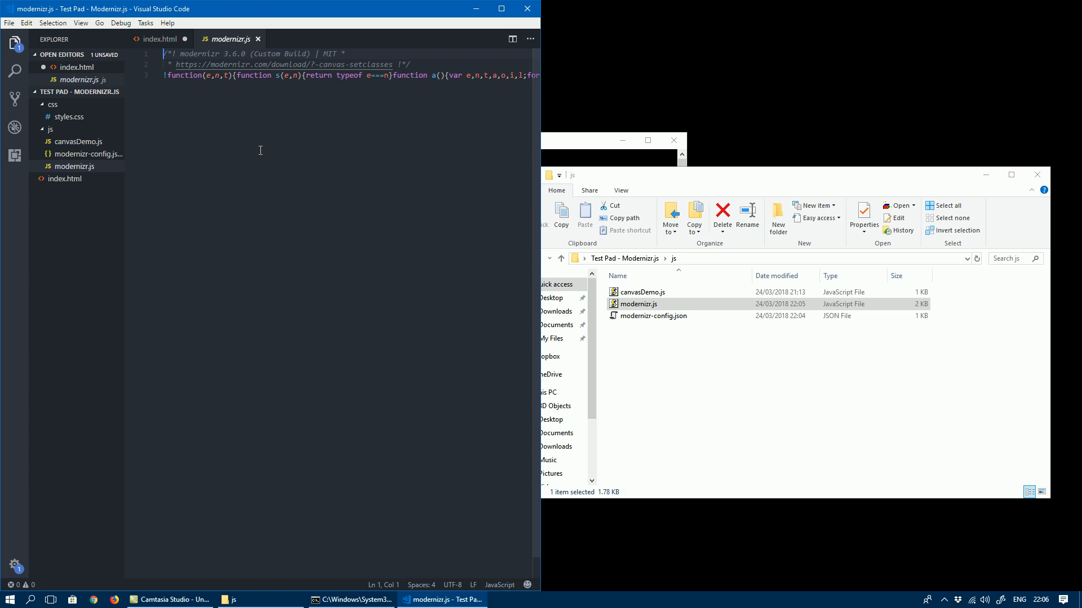
- Begin an inline <script> block below the Modernizr script line
click(158, 39)
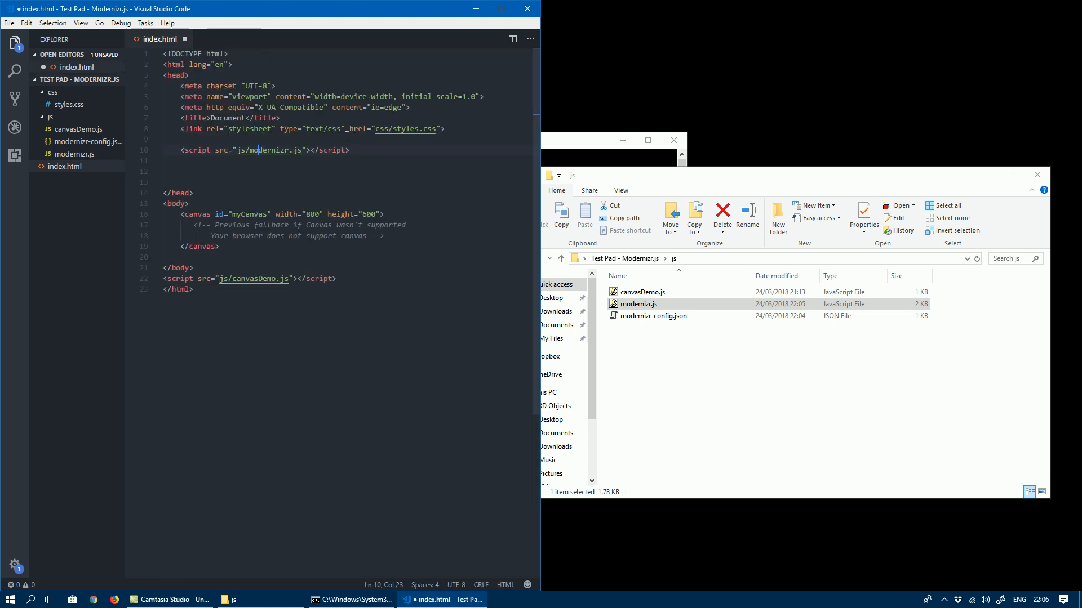
click(350, 150)
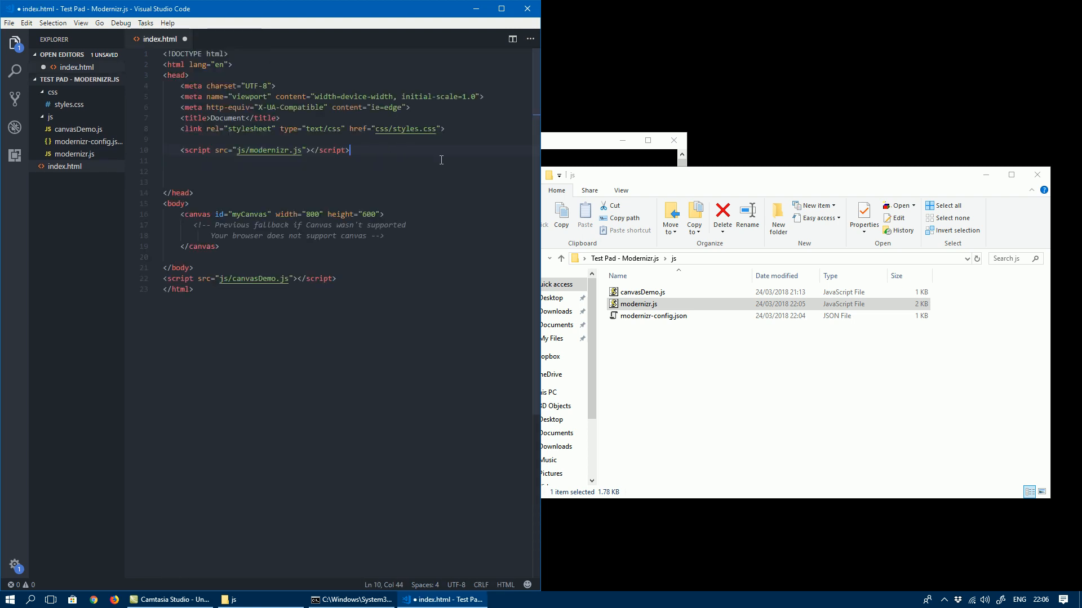
text(<script>)
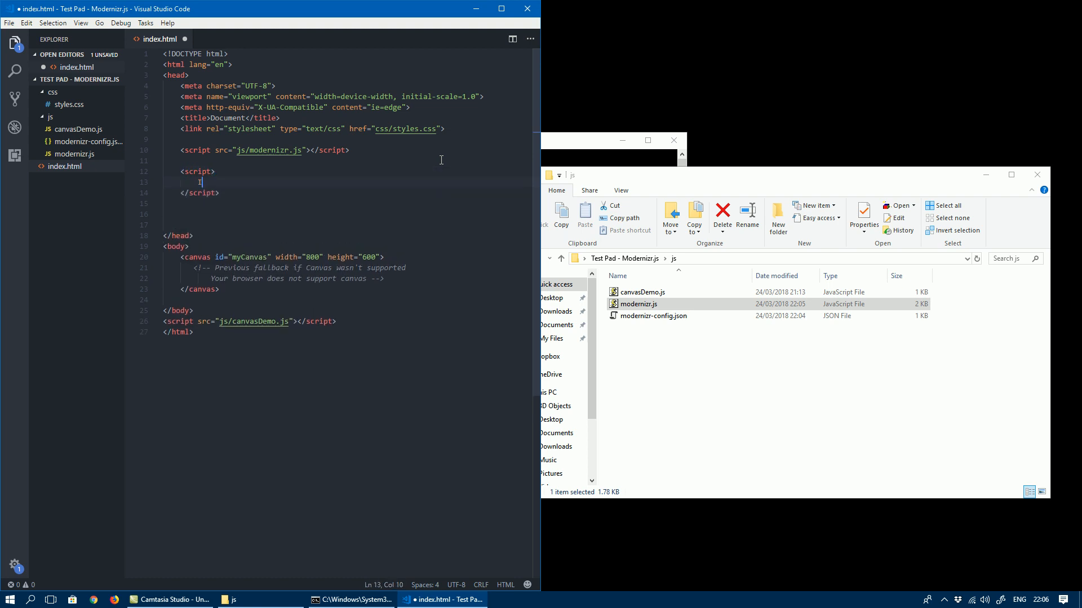
- Write if (Modernizr.canvas){ alert("Canvas is available!"); } in the inline script
text(if ()
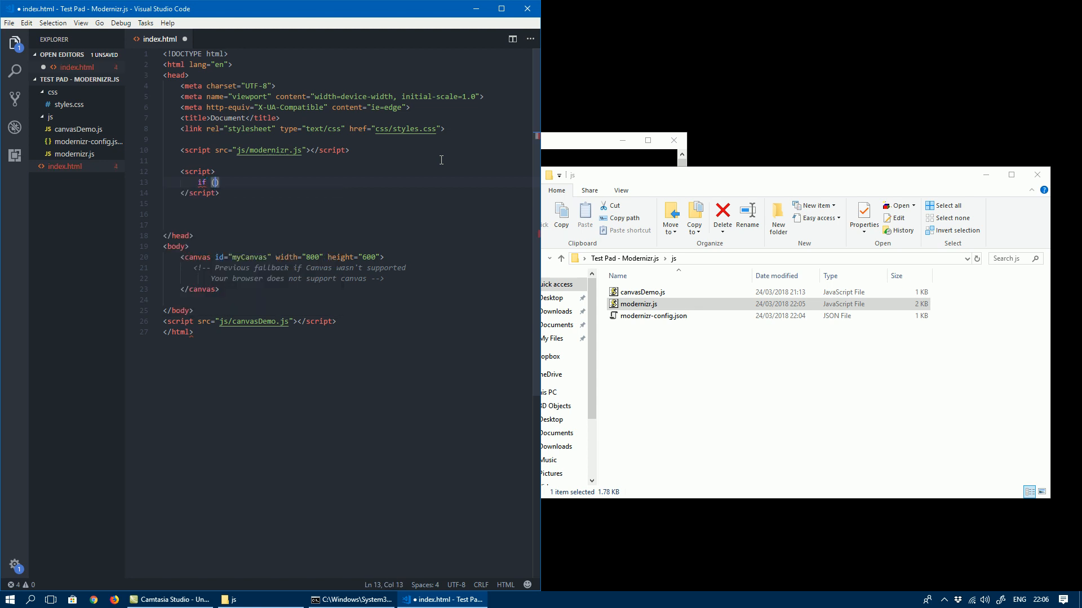
text(Moderniz)
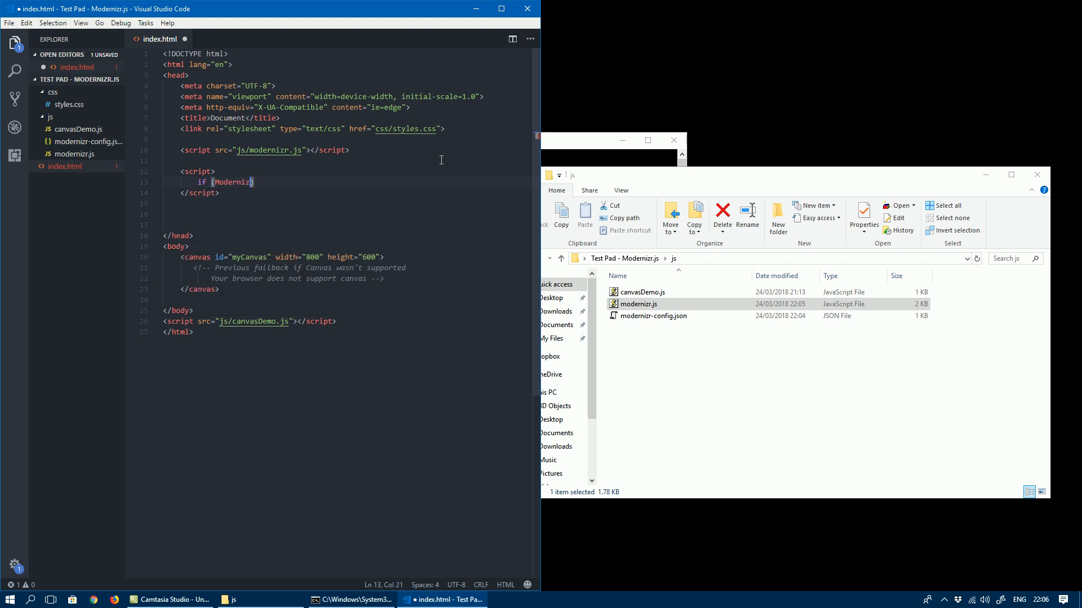
text(.)
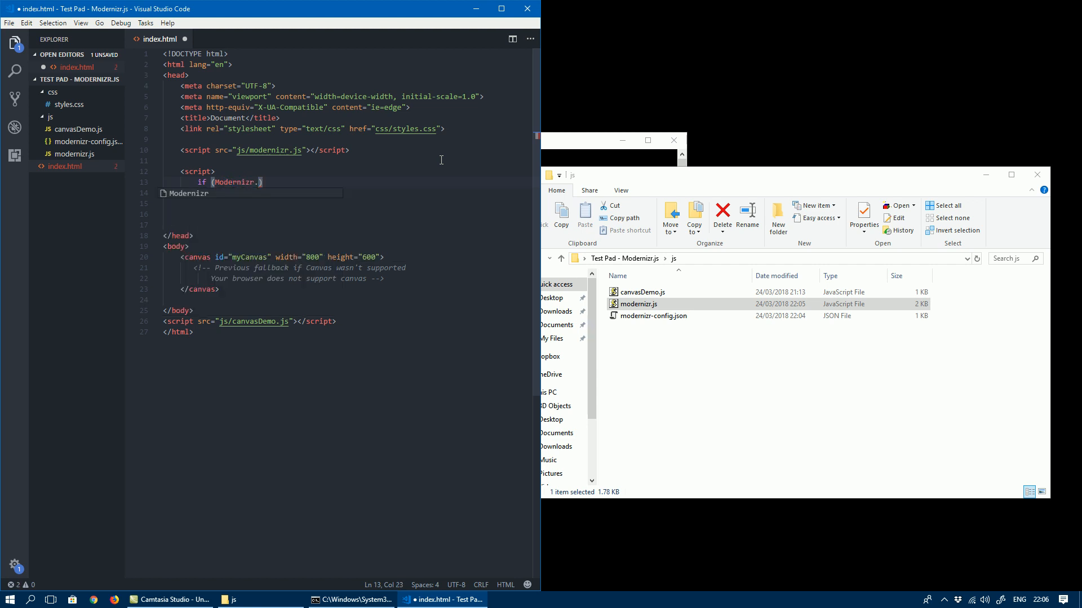
text(canvas)
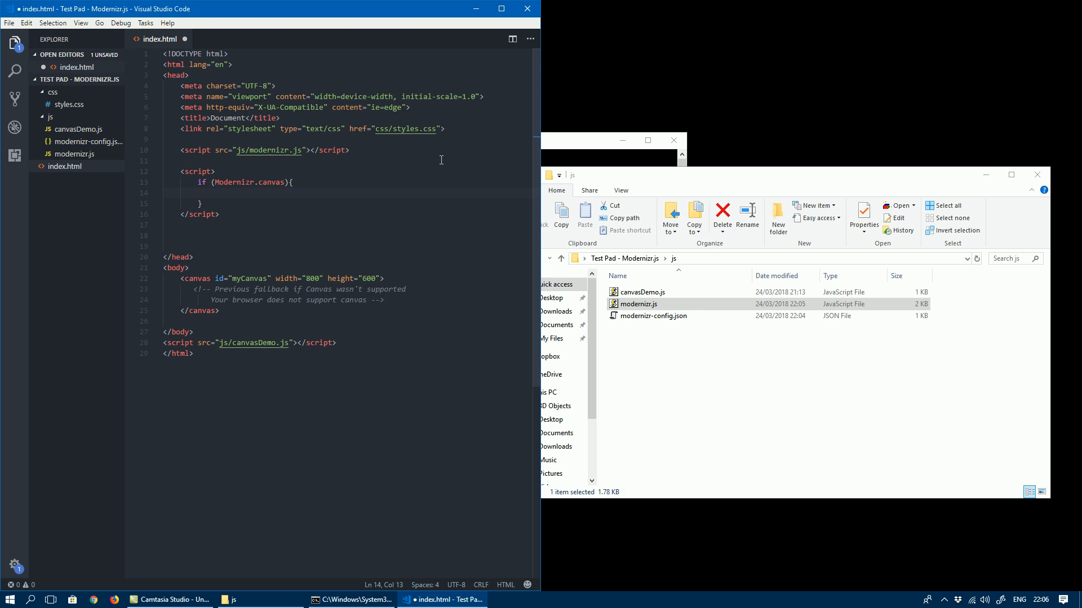
text(alert(")
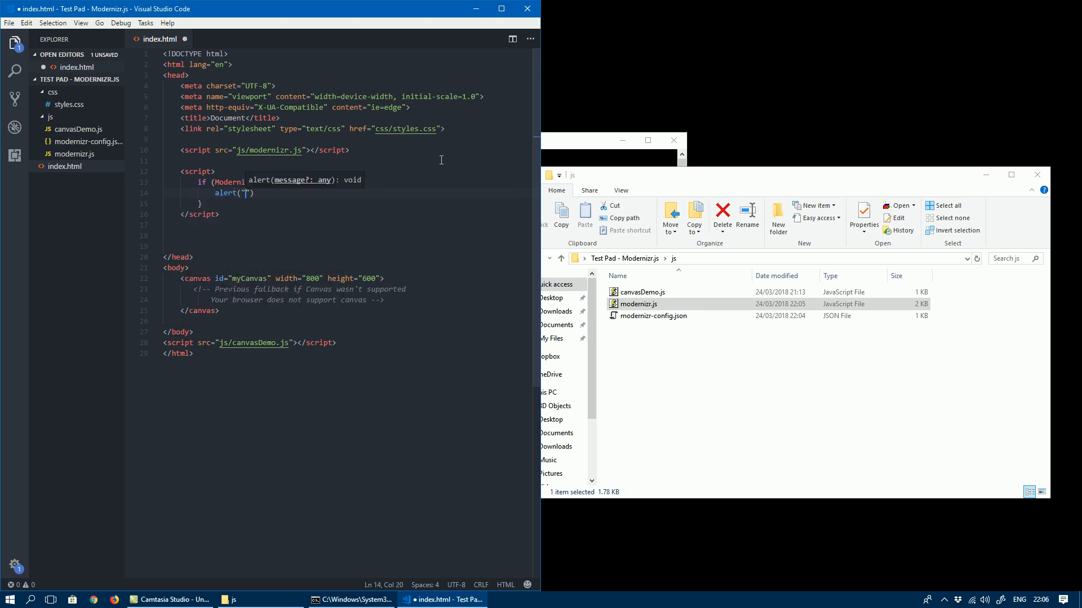
text(Canvas is availb)
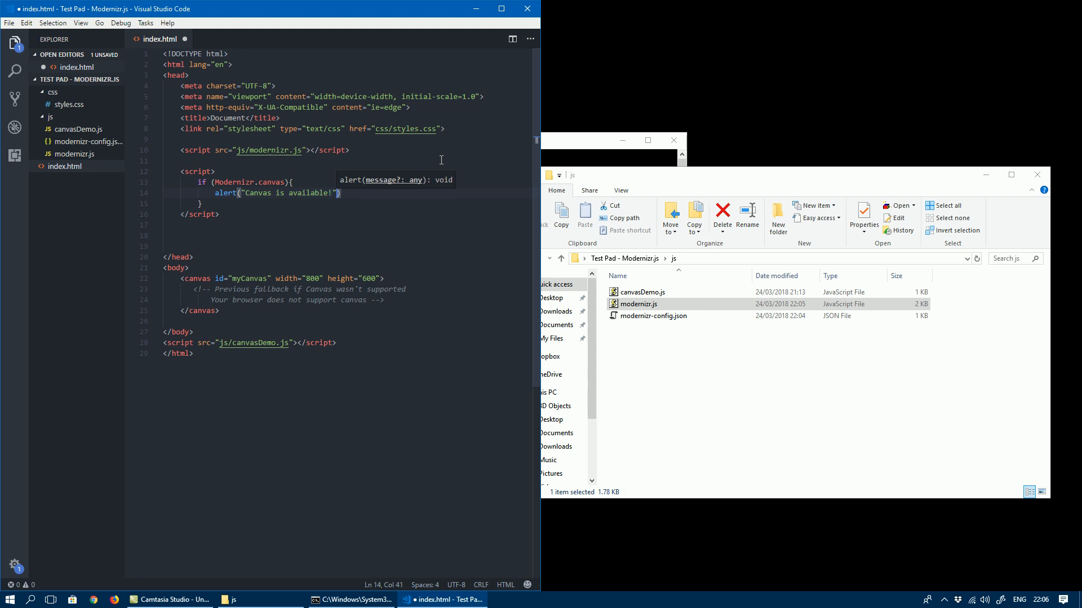
text(;)
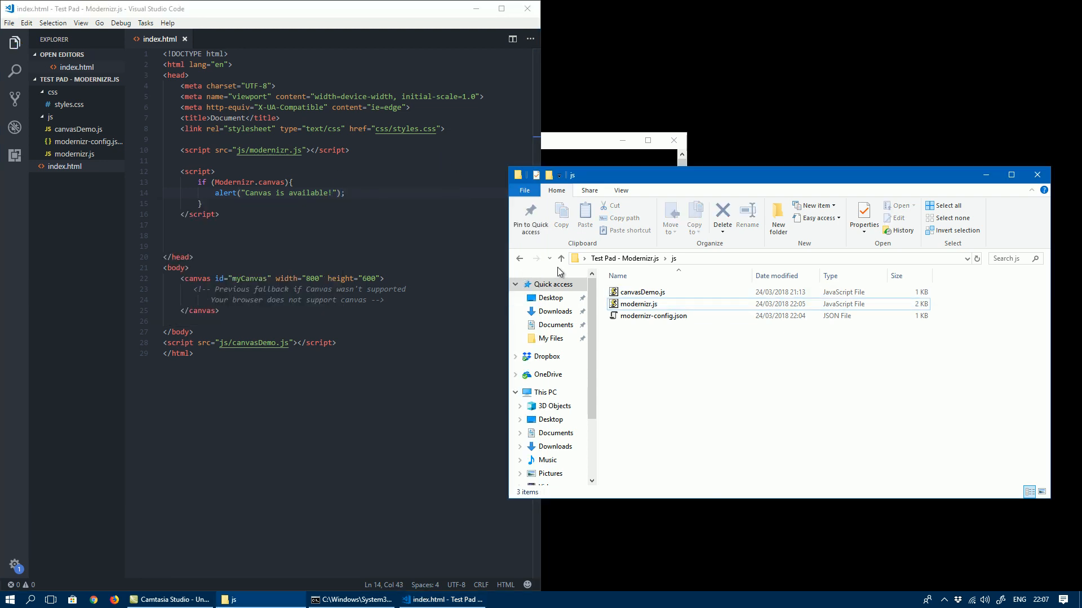
- Launch index.html from the project folder in Firefox to see the alert
click(560, 258)
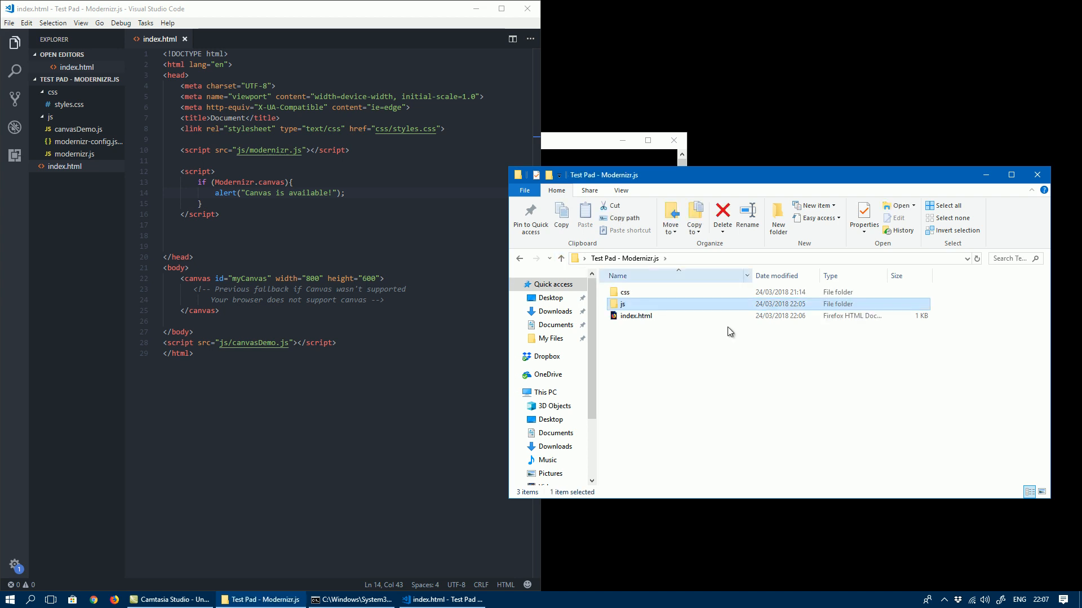
click(635, 316)
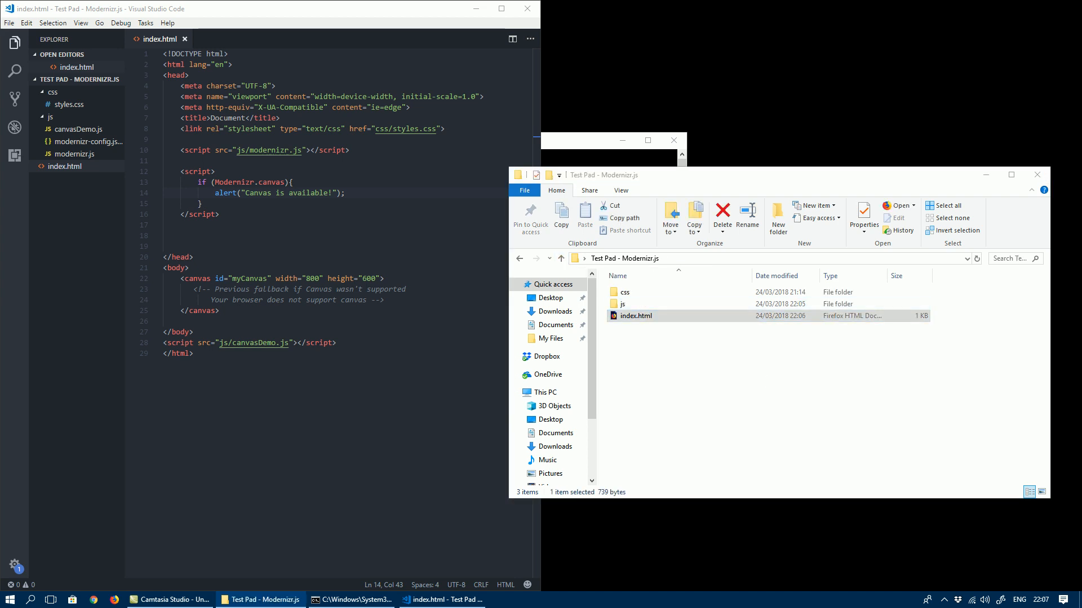
double_click(634, 315)
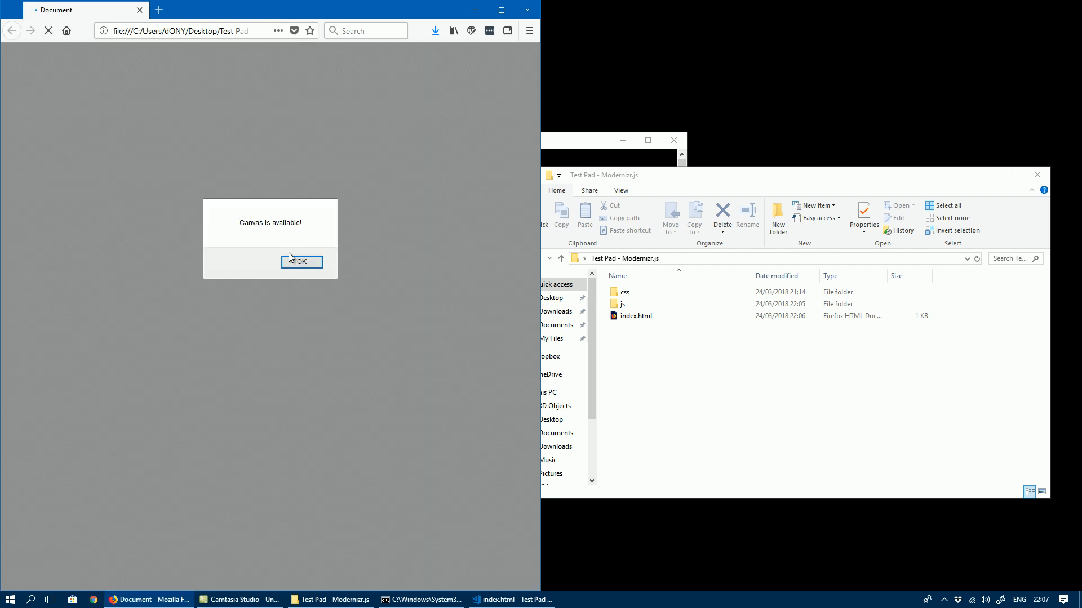
- Dismiss the 'Canvas is available!' alert to reveal the blue-arc canvas, then return to the editor
click(301, 261)
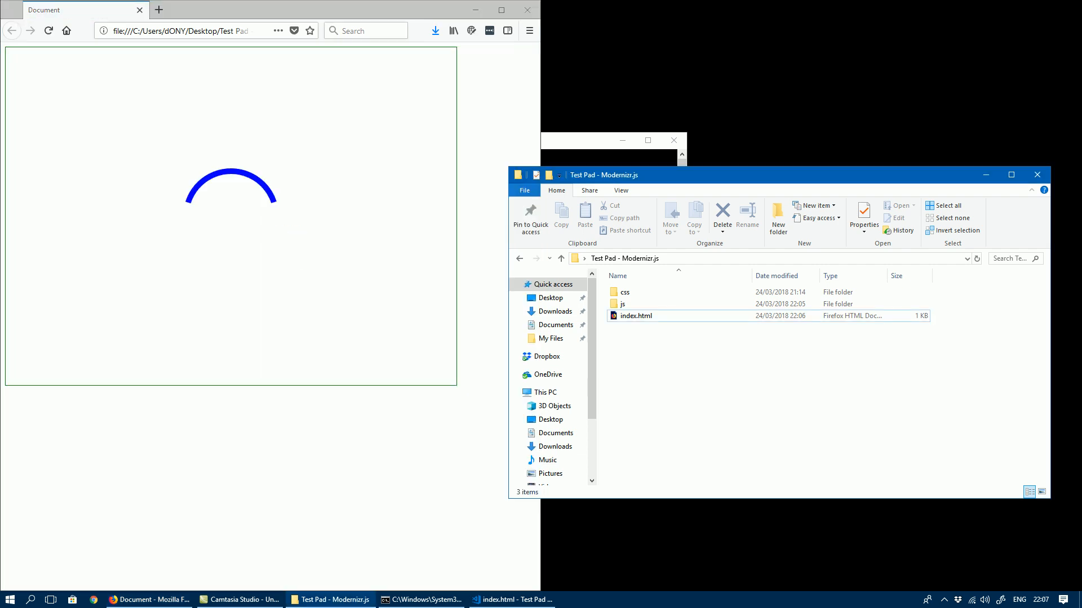
mouse_move(135, 598)
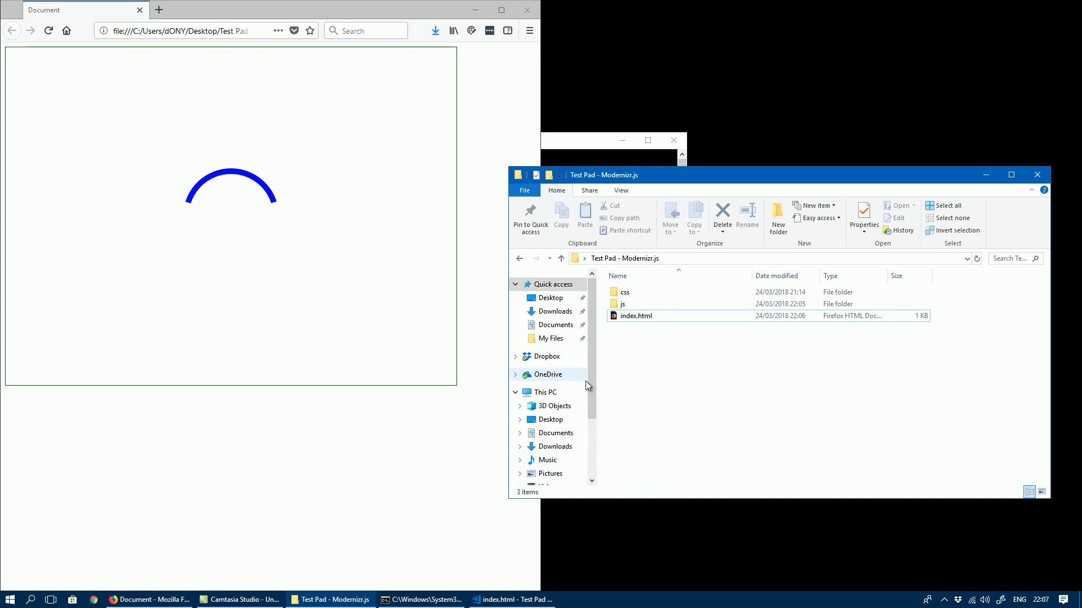
mouse_move(524, 380)
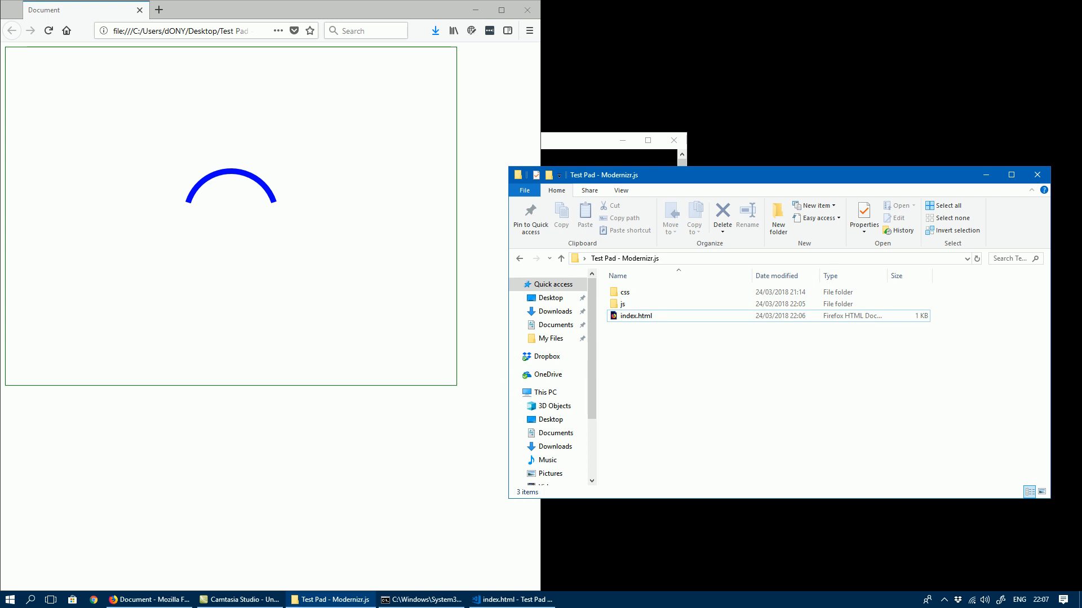
mouse_move(913, 442)
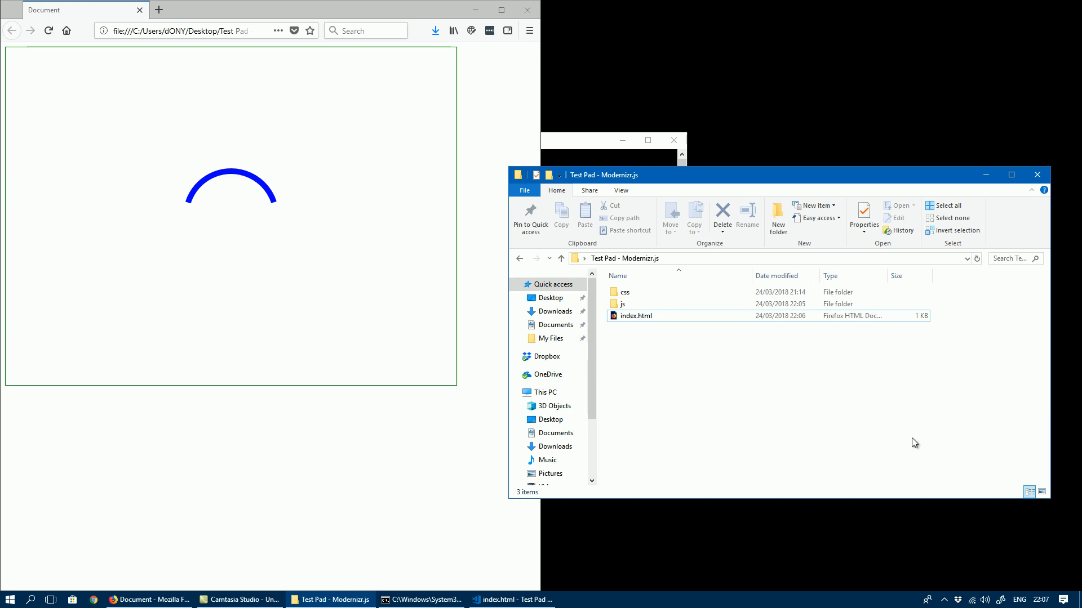
mouse_move(693, 440)
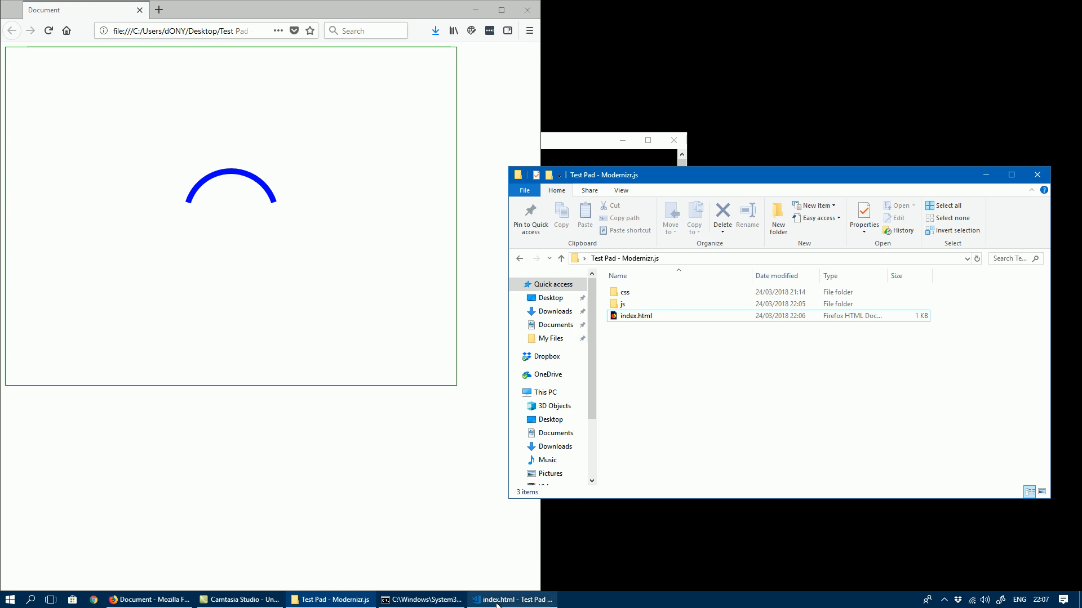
click(511, 599)
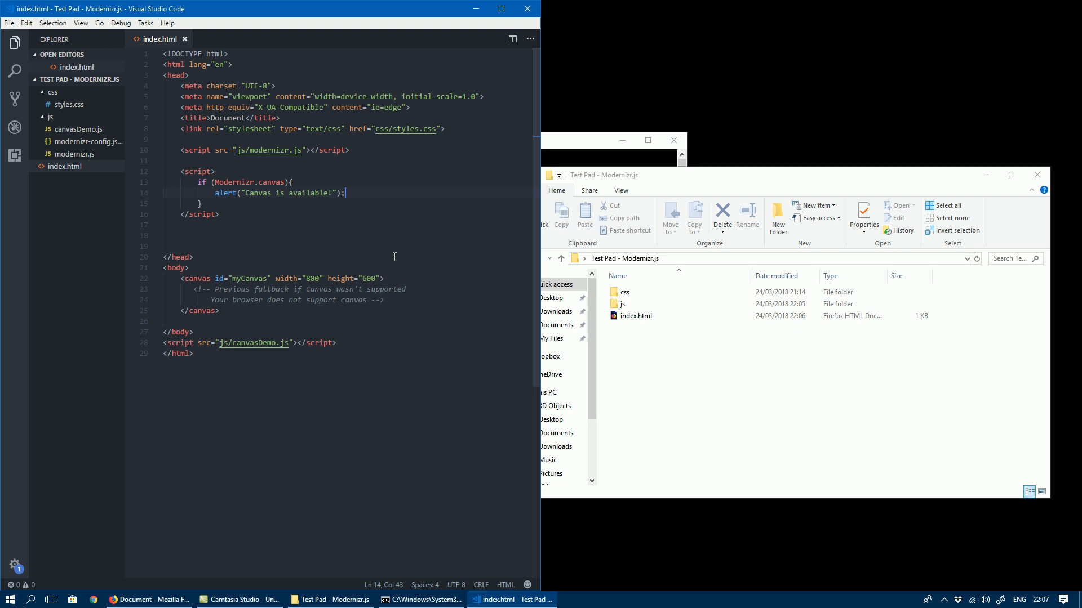
mouse_move(198, 287)
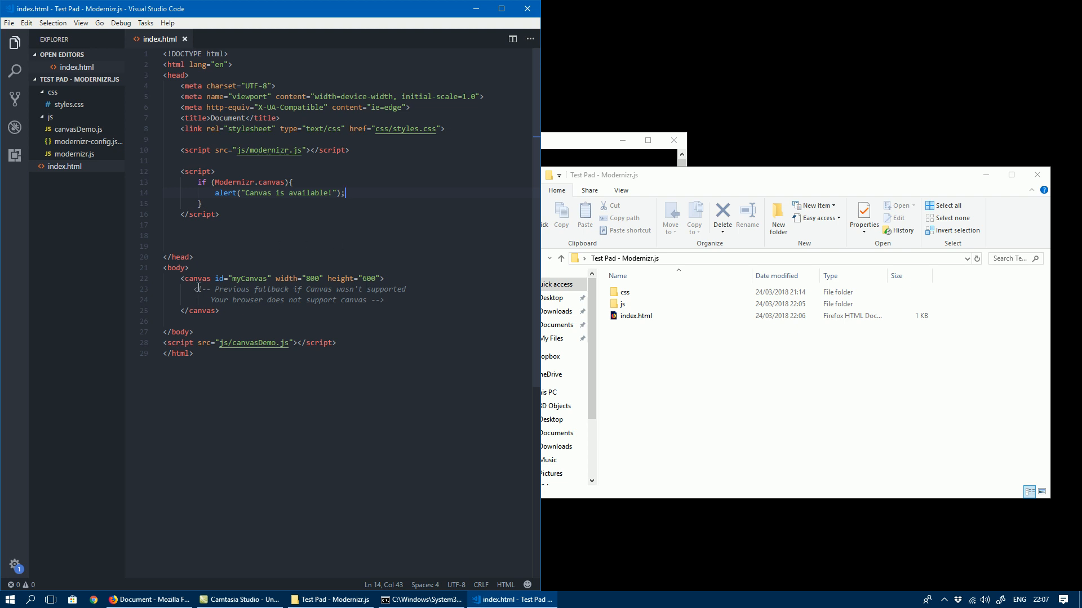